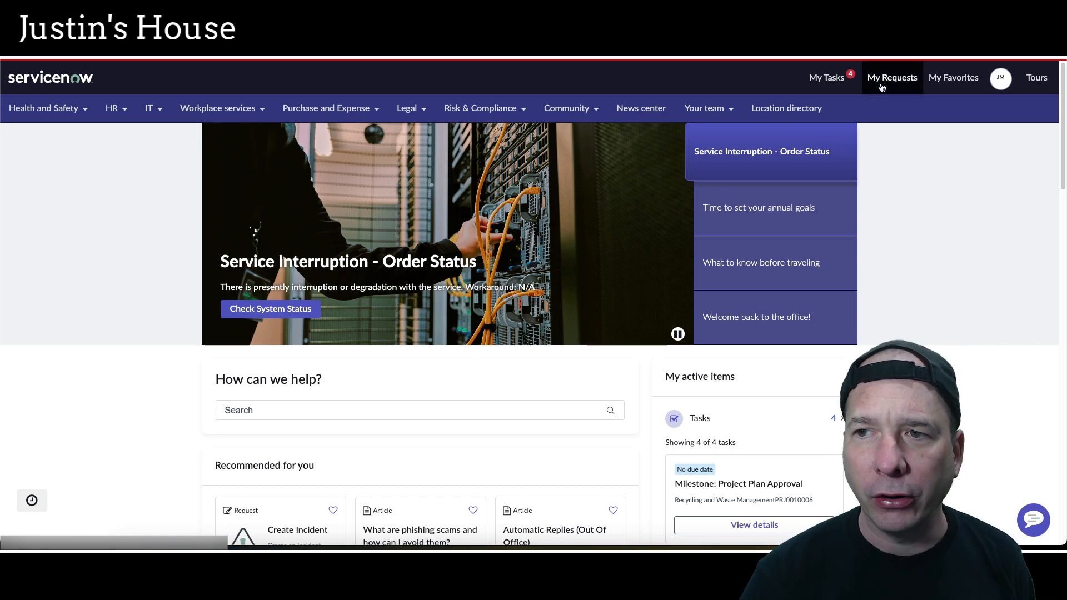
# Step: Review My Requests and the existing 'Internet is down' request before creating a demand
pyautogui.click(892, 78)
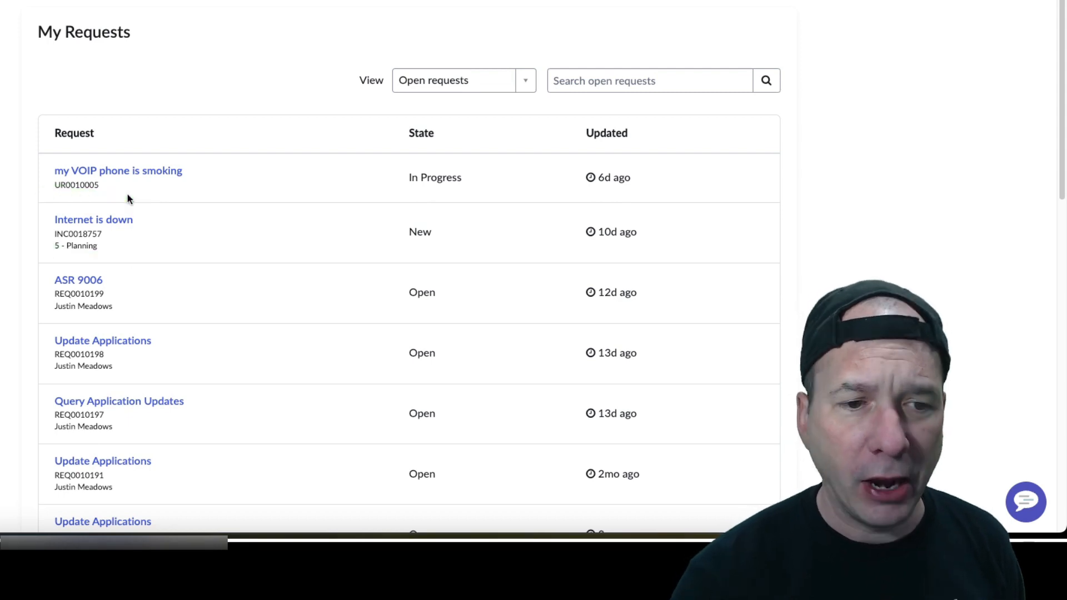
pyautogui.moveTo(40, 282)
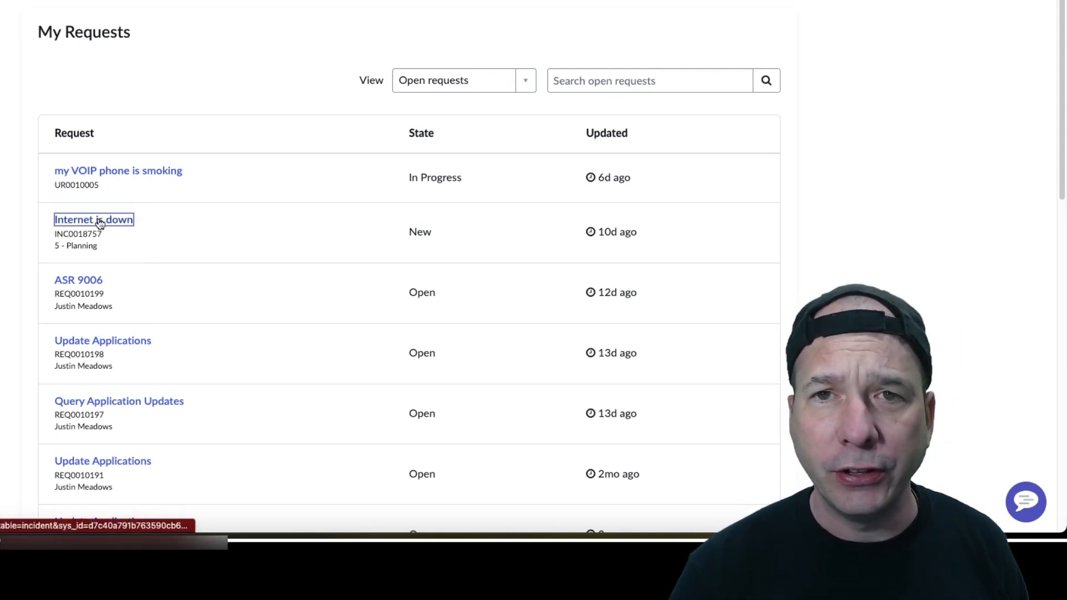
pyautogui.click(93, 219)
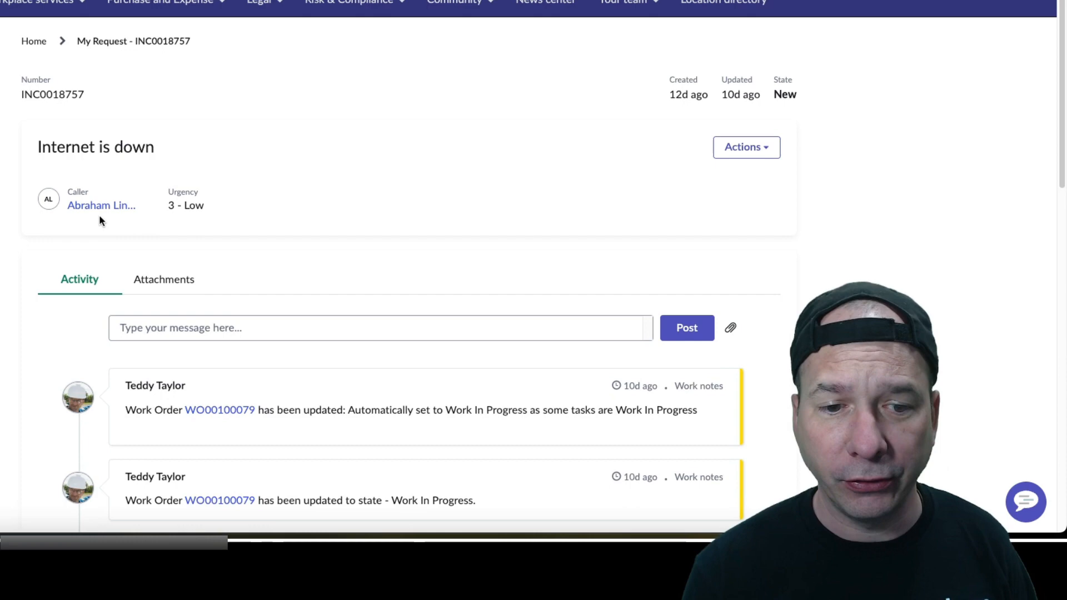
pyautogui.moveTo(112, 402)
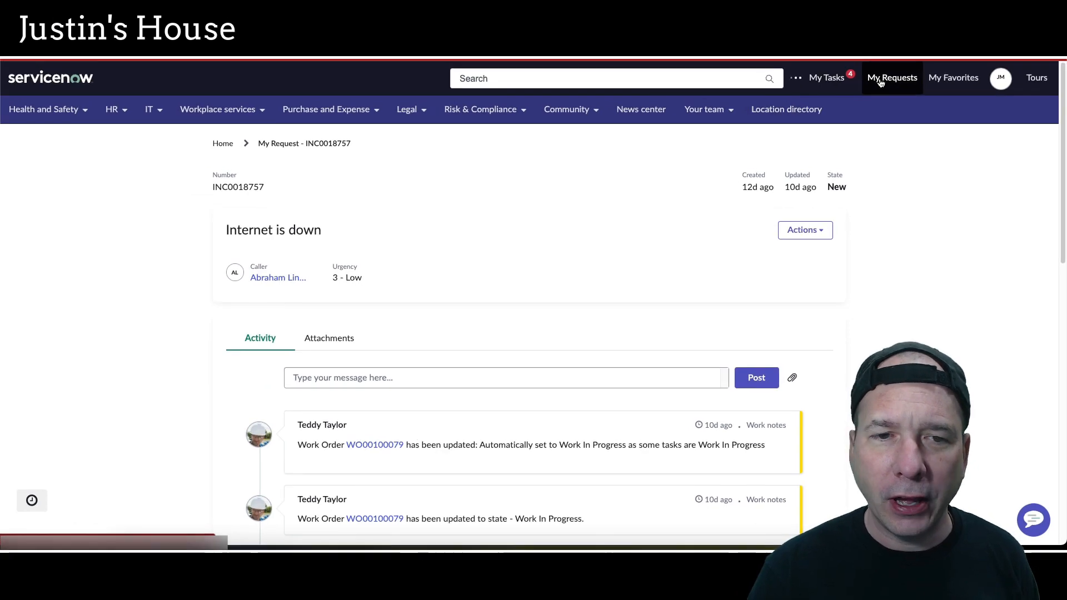
pyautogui.click(892, 78)
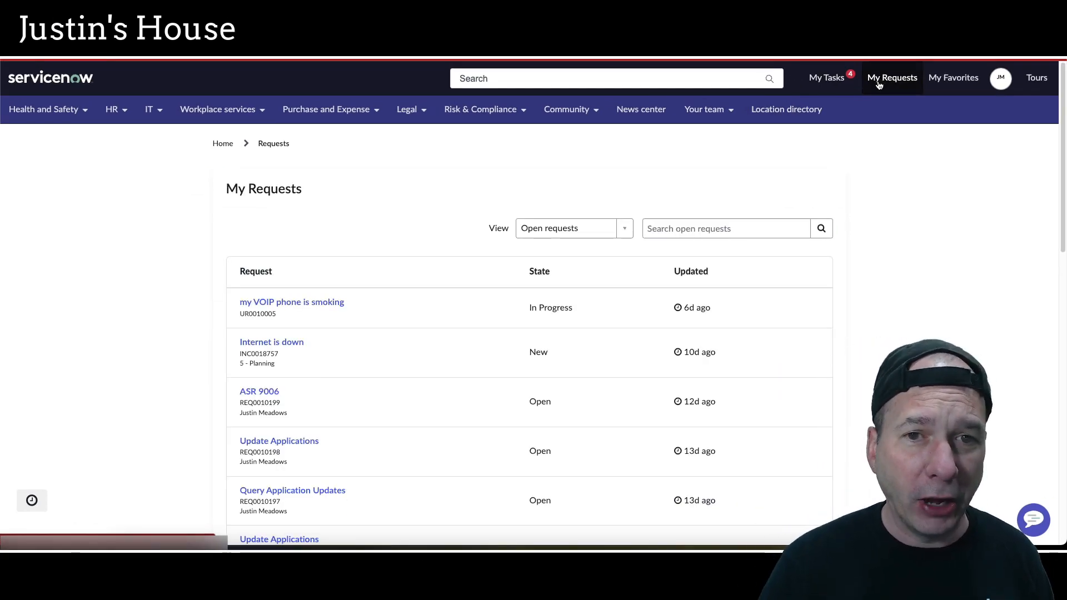
pyautogui.moveTo(103, 93)
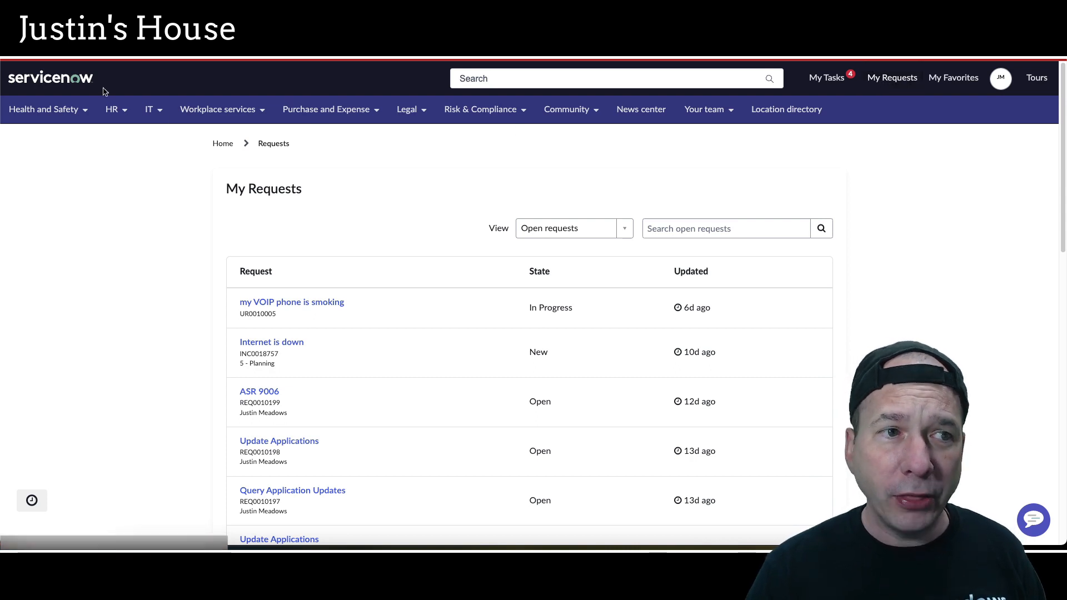
pyautogui.moveTo(51, 77)
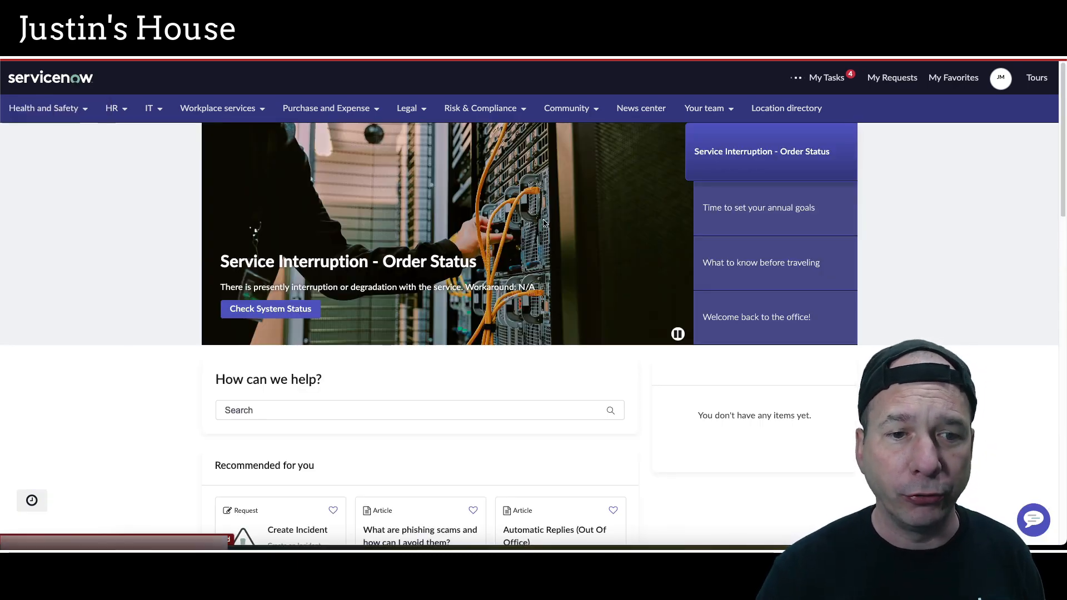
# Step: Submit a new demand 'Demo for YouTube' with justification 'Brevity is the soul of wit, but clarity is the body.'
pyautogui.click(419, 410)
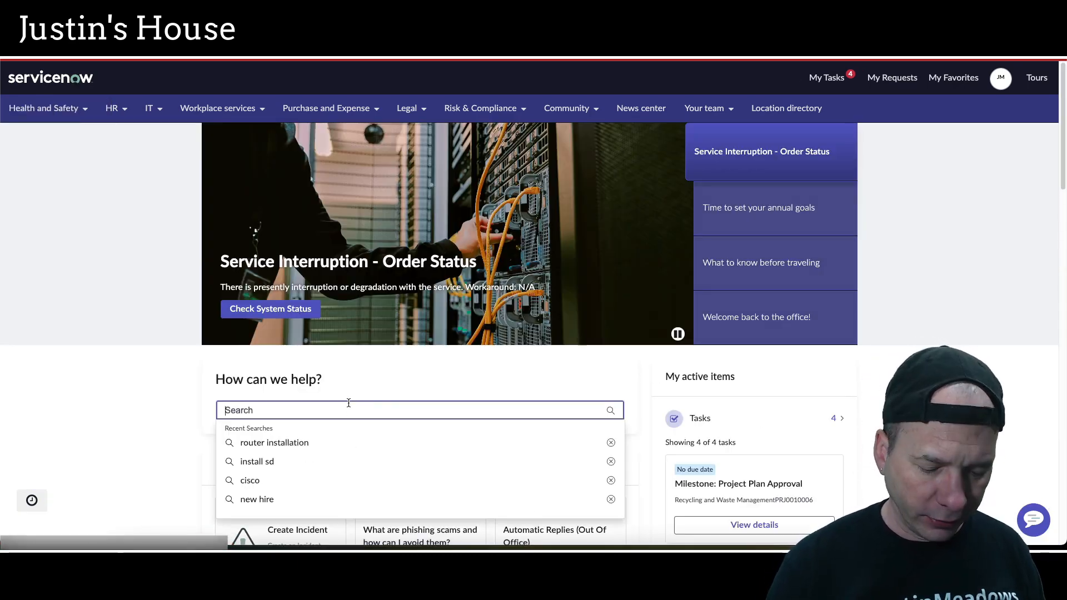
pyautogui.write('demand')
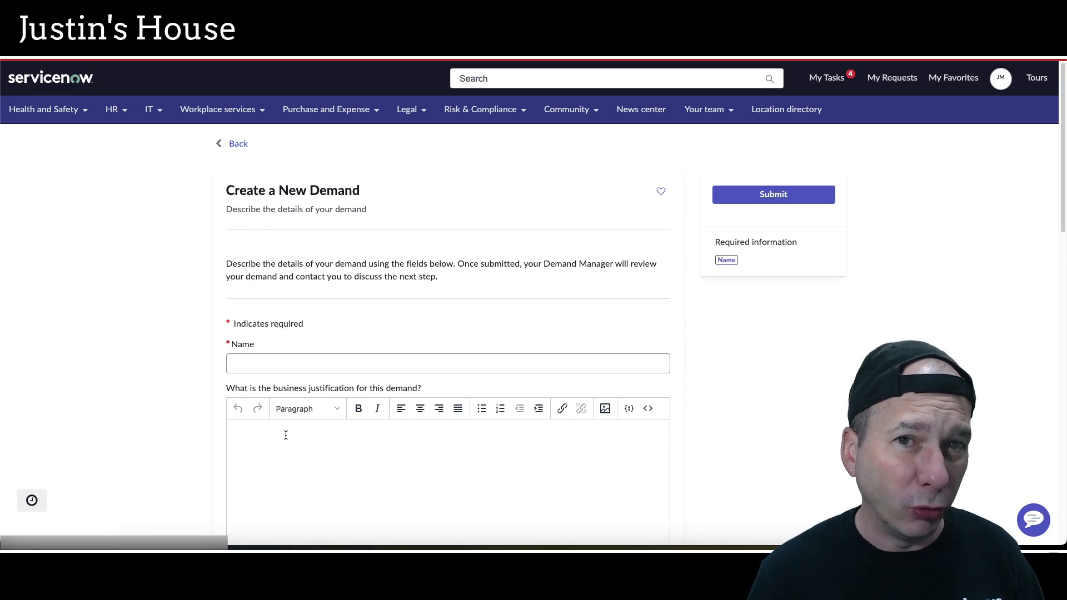
pyautogui.scroll(-3)
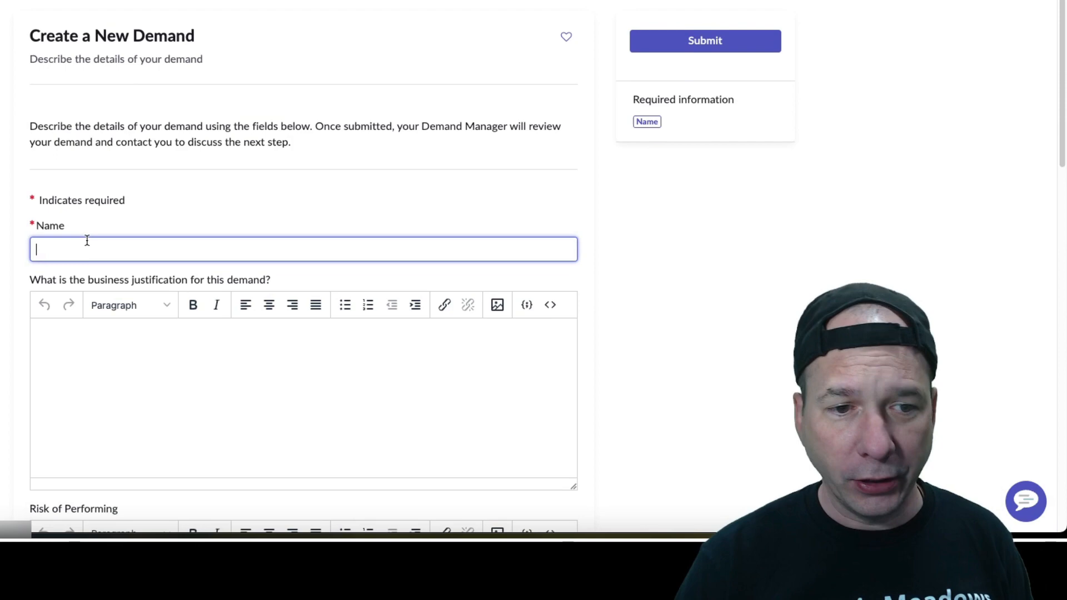
pyautogui.write('Demo for YouTube')
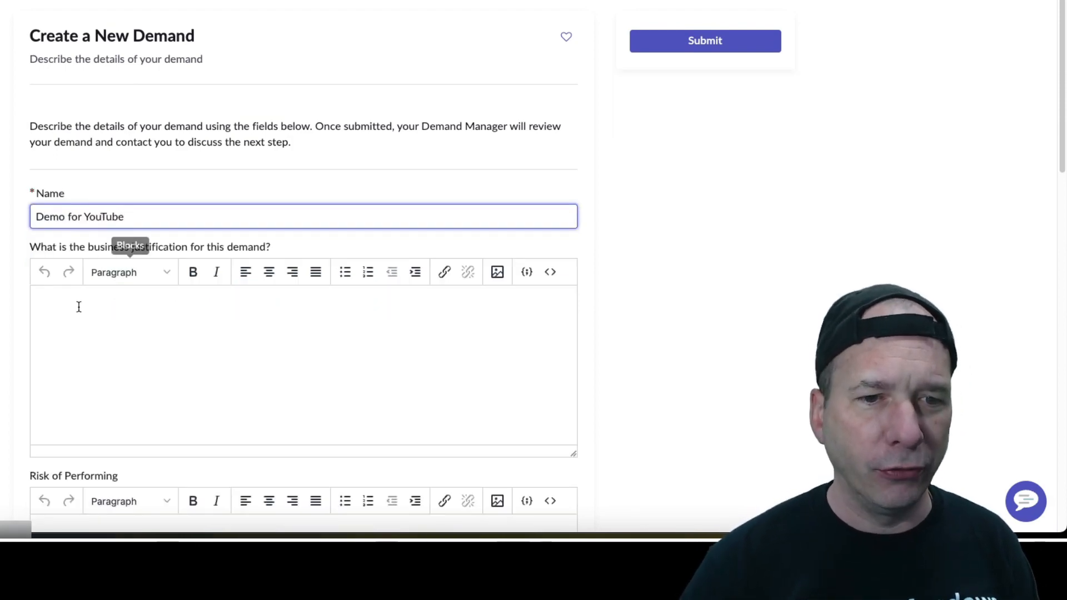
pyautogui.scroll(-3)
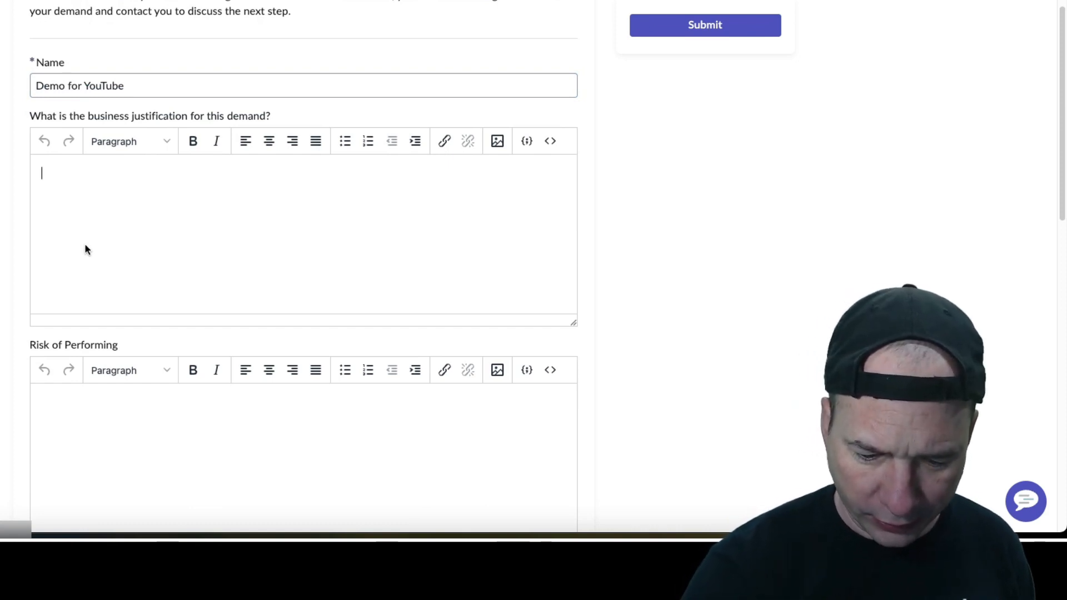
pyautogui.write('Brevity is the soul of wit, but clarity is the body.')
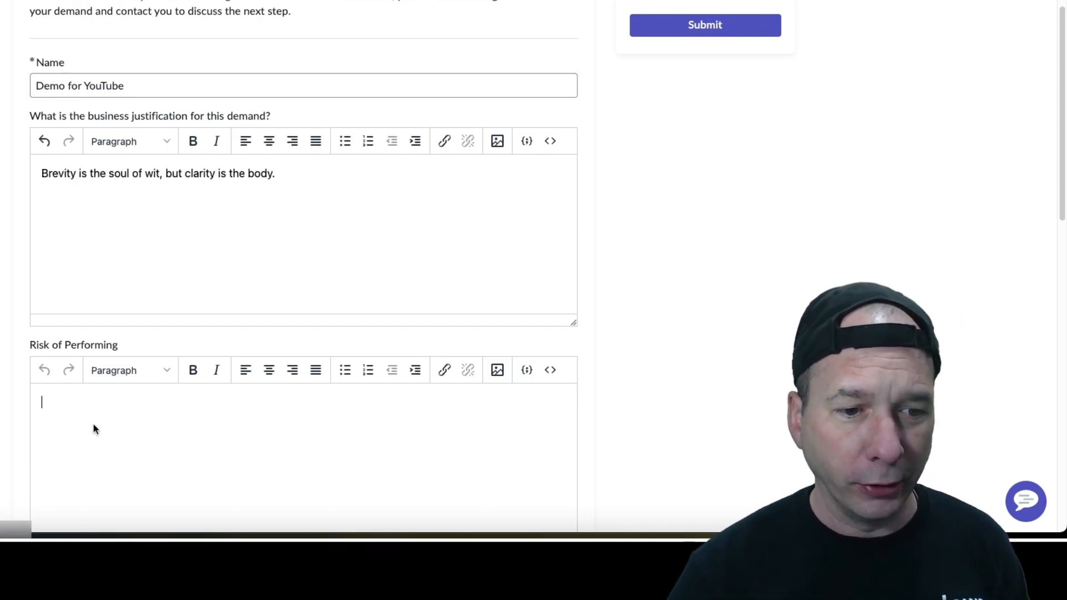
pyautogui.scroll(-3)
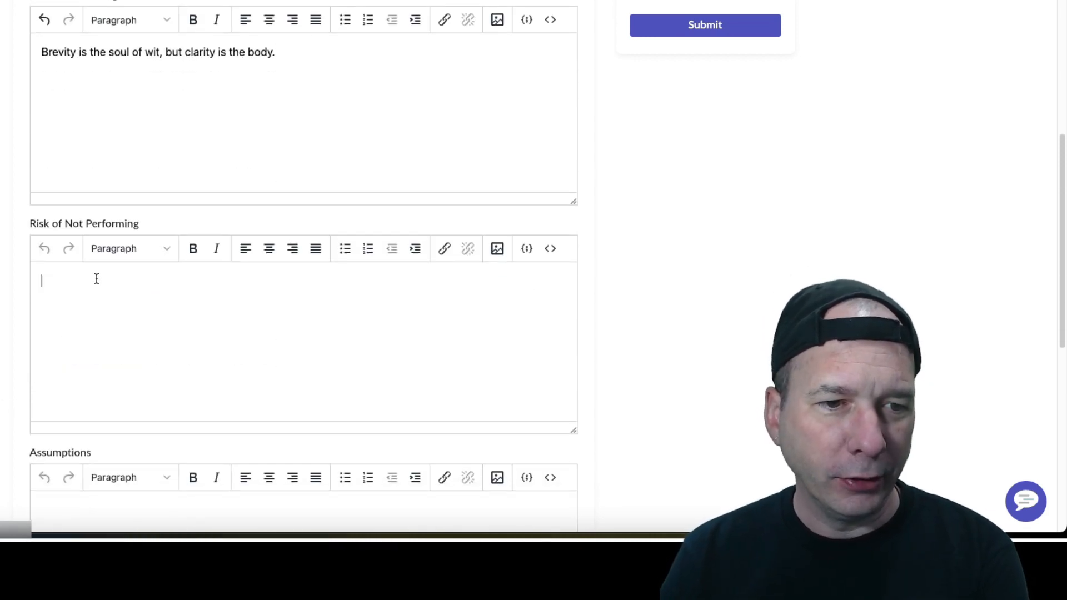
pyautogui.scroll(-3)
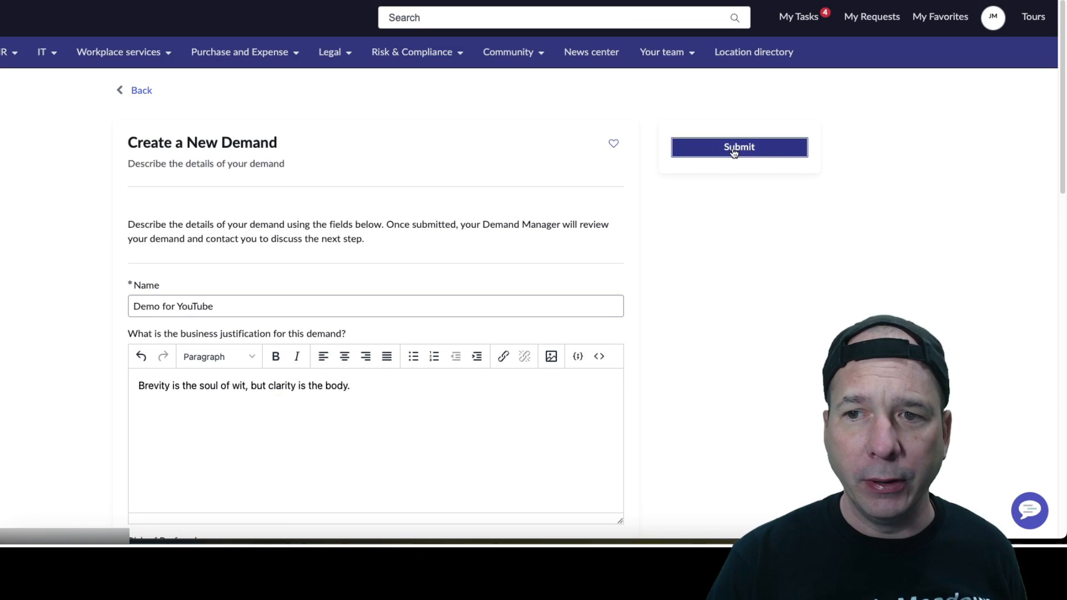
pyautogui.click(737, 147)
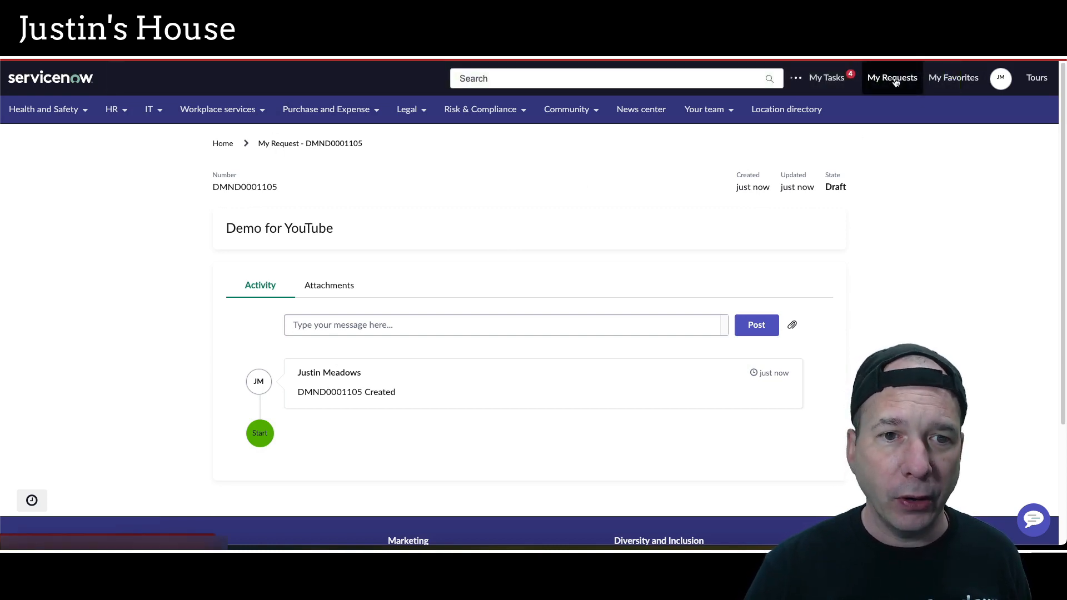
# Step: Check My Requests and find the new demand missing from the list
pyautogui.click(892, 78)
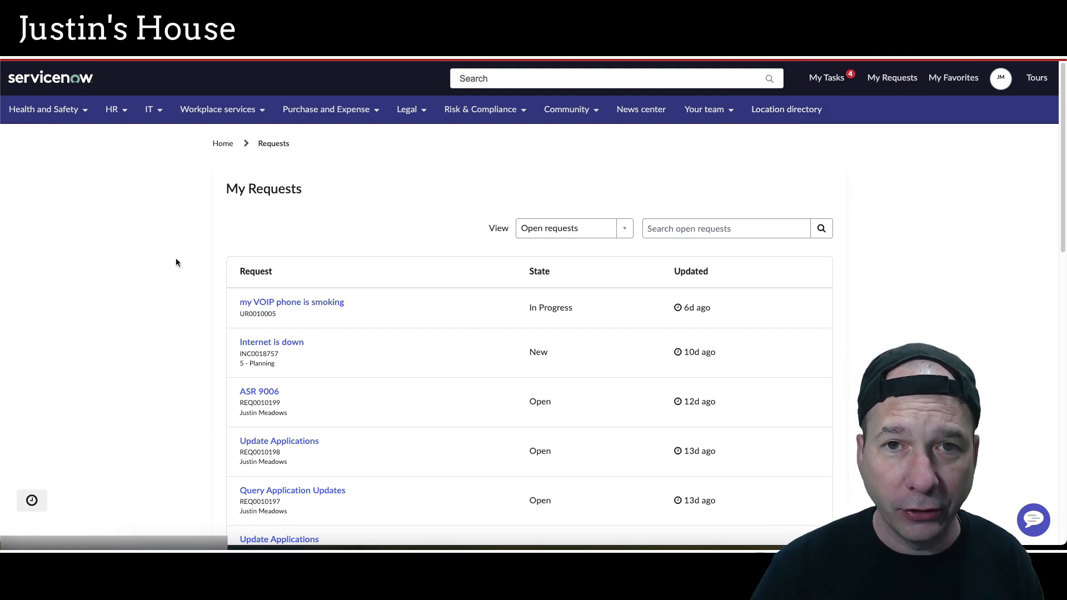
pyautogui.moveTo(220, 293)
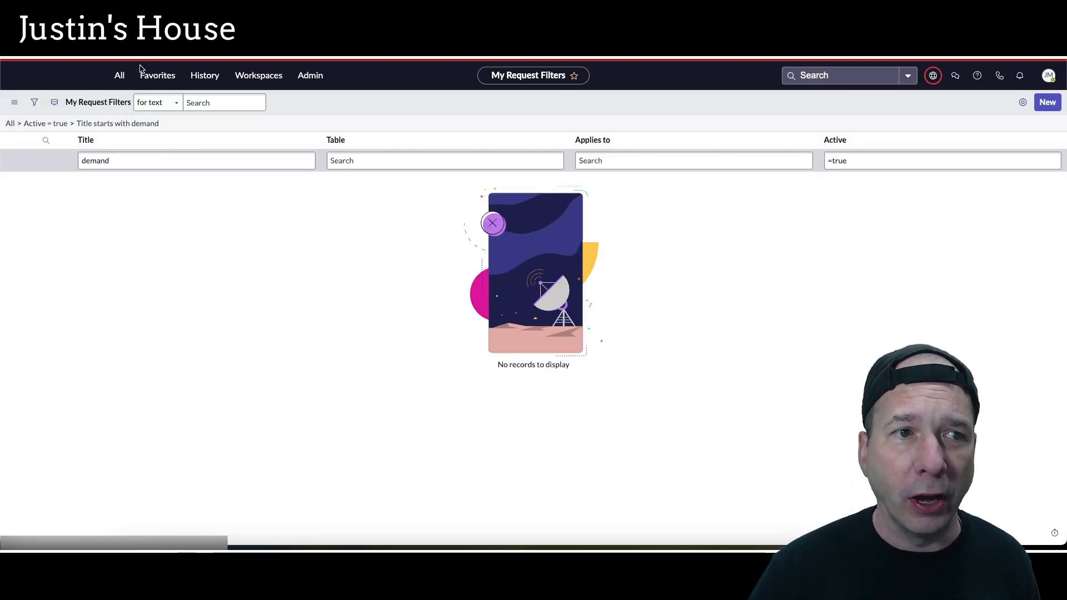
# Step: Reach the My Request Filter list via the navigator filtered on 'catalog' under Catalog Administration
pyautogui.click(118, 74)
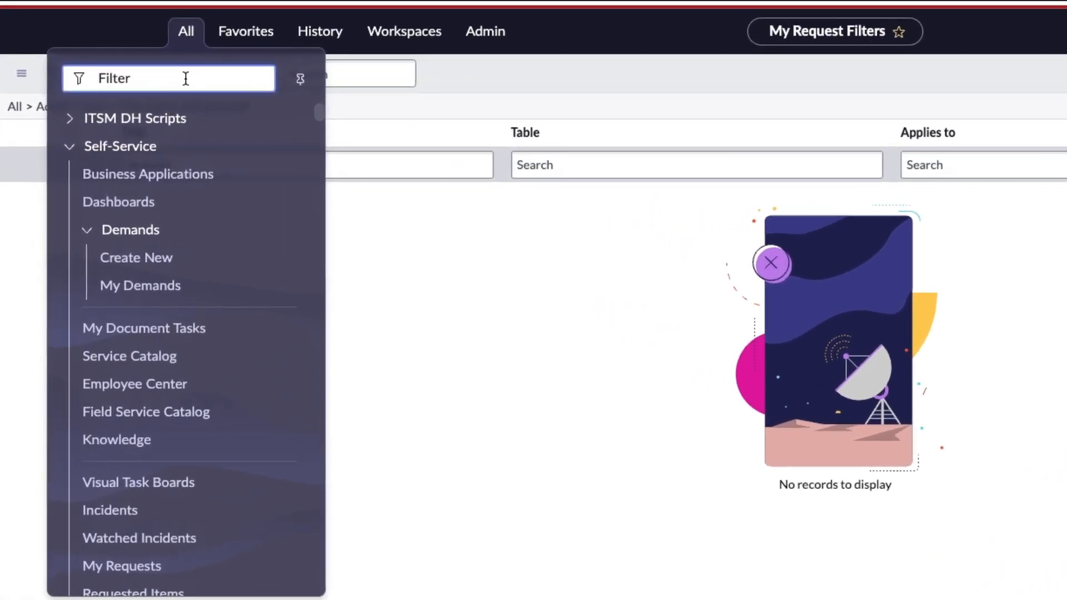
pyautogui.write('catalog')
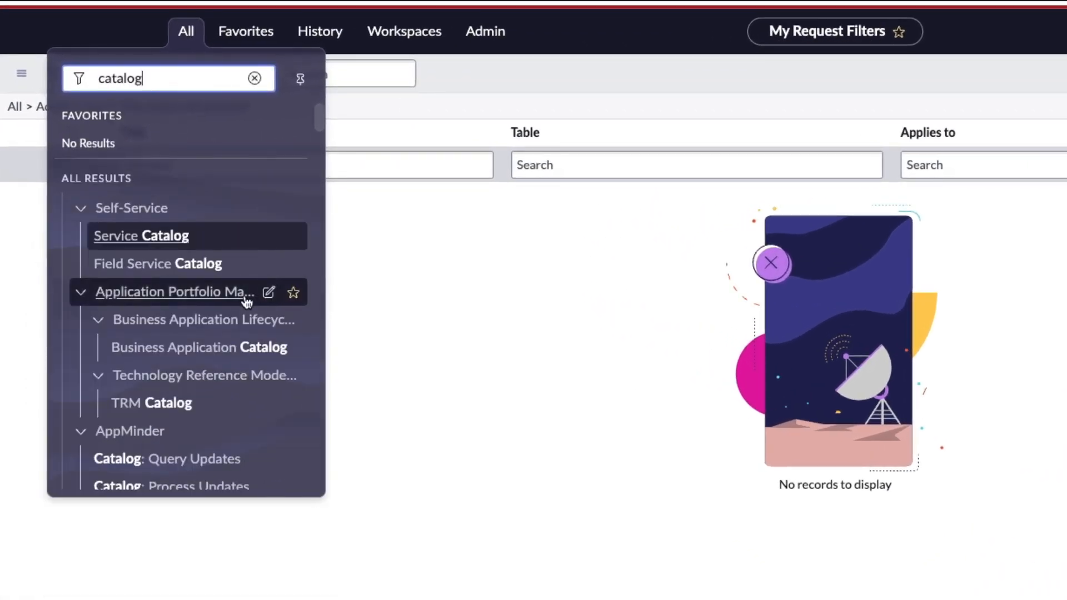
pyautogui.scroll(-3)
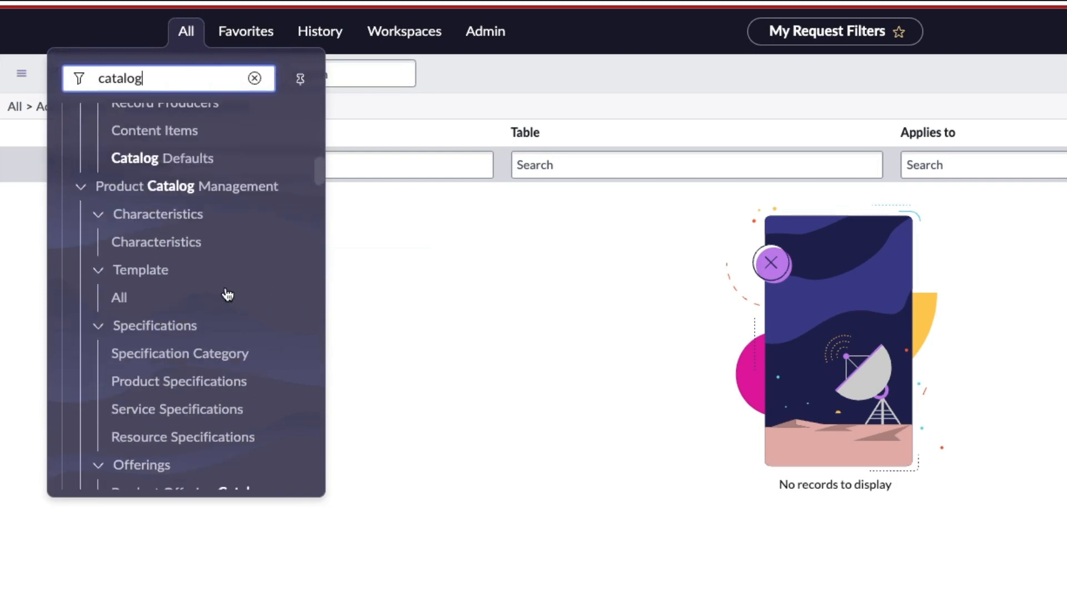
pyautogui.scroll(-3)
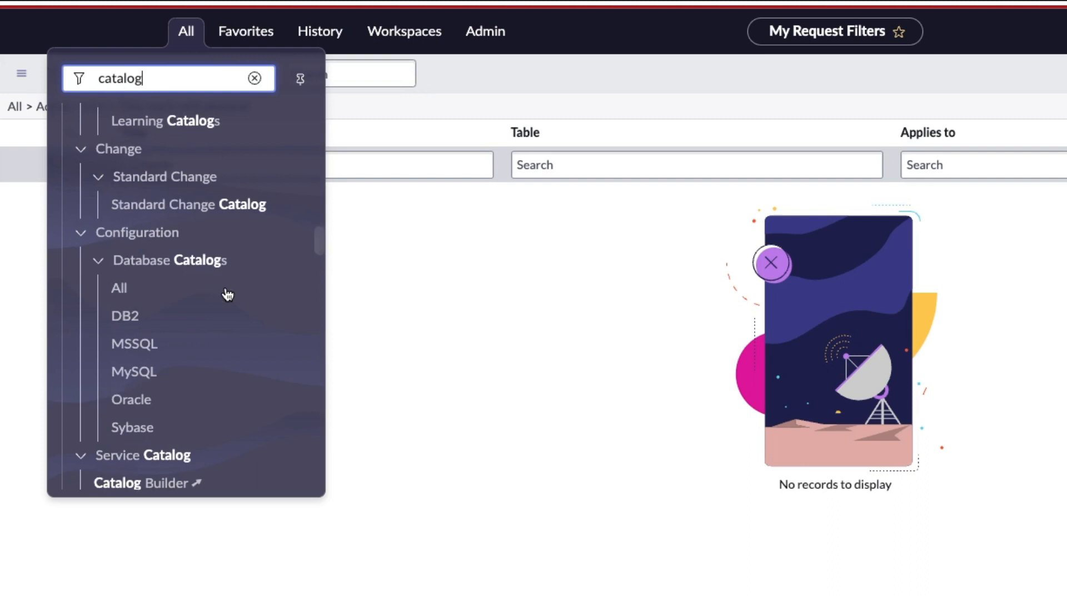
pyautogui.scroll(-3)
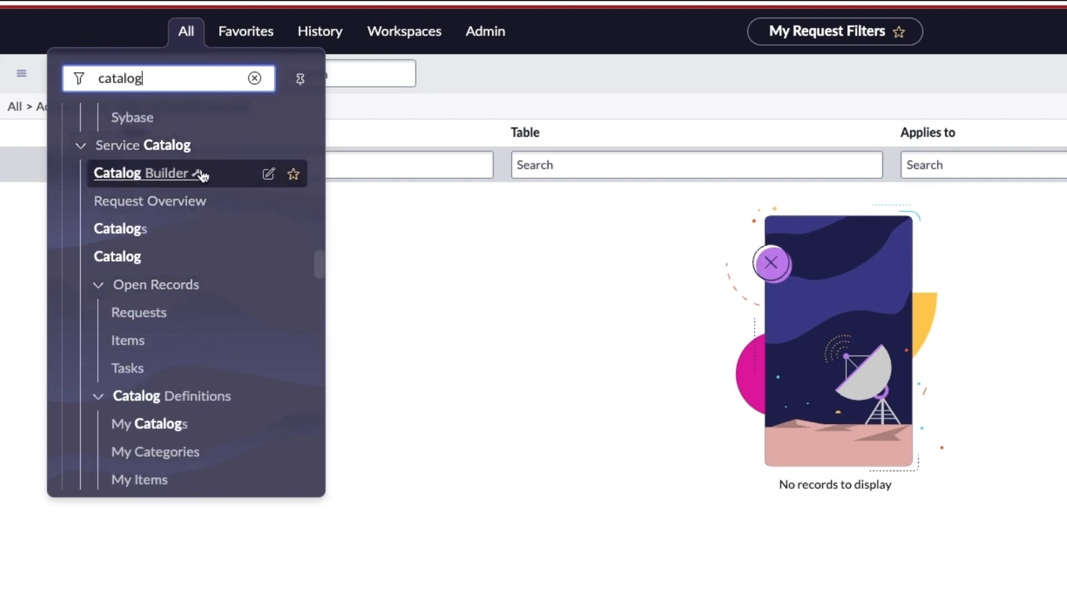
pyautogui.moveTo(189, 247)
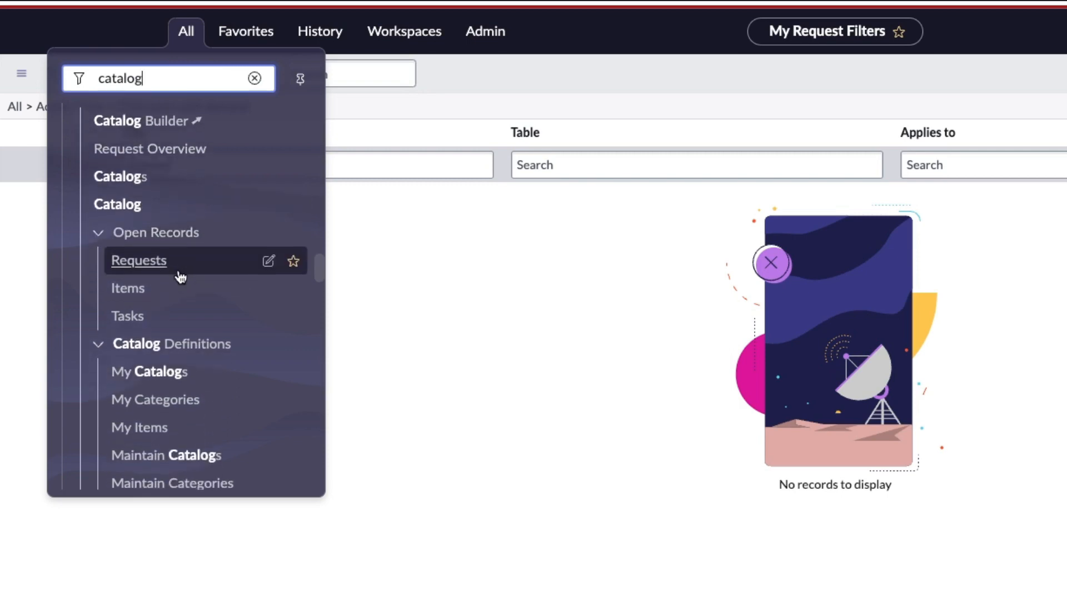
pyautogui.scroll(-3)
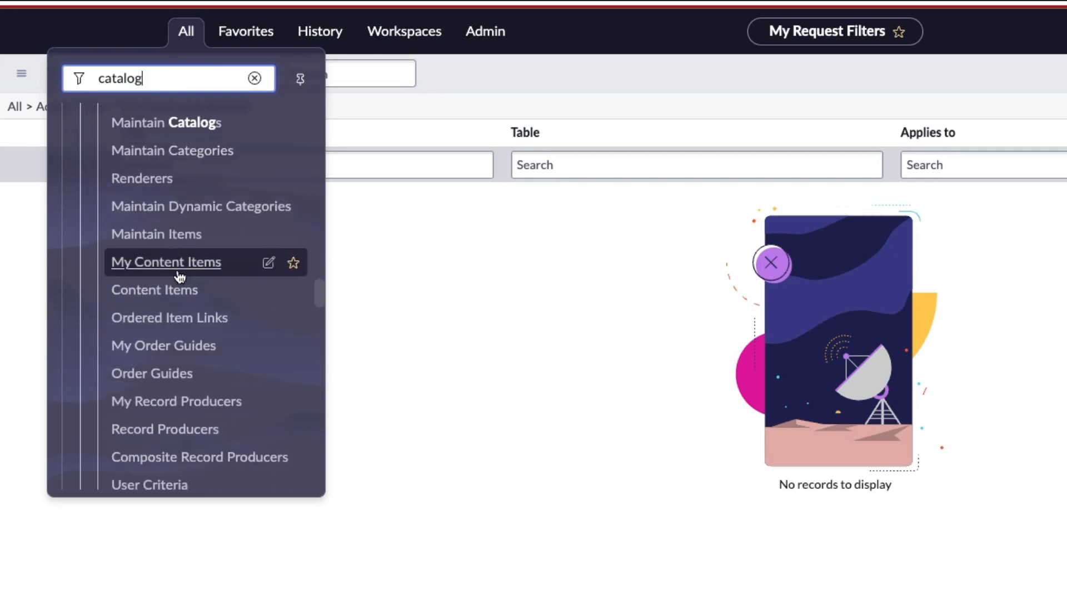
pyautogui.scroll(-3)
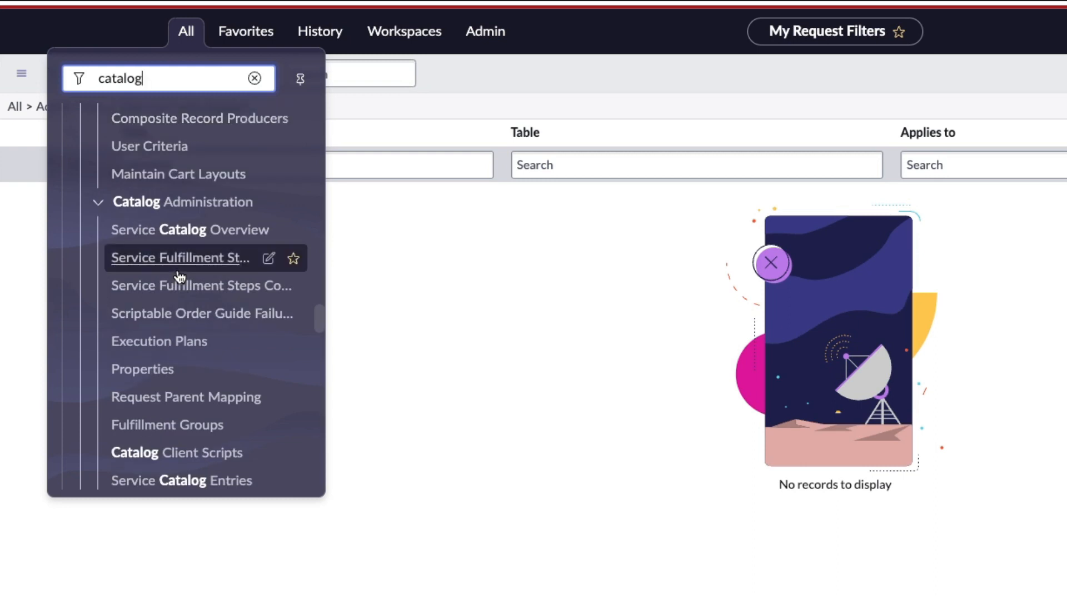
pyautogui.moveTo(208, 234)
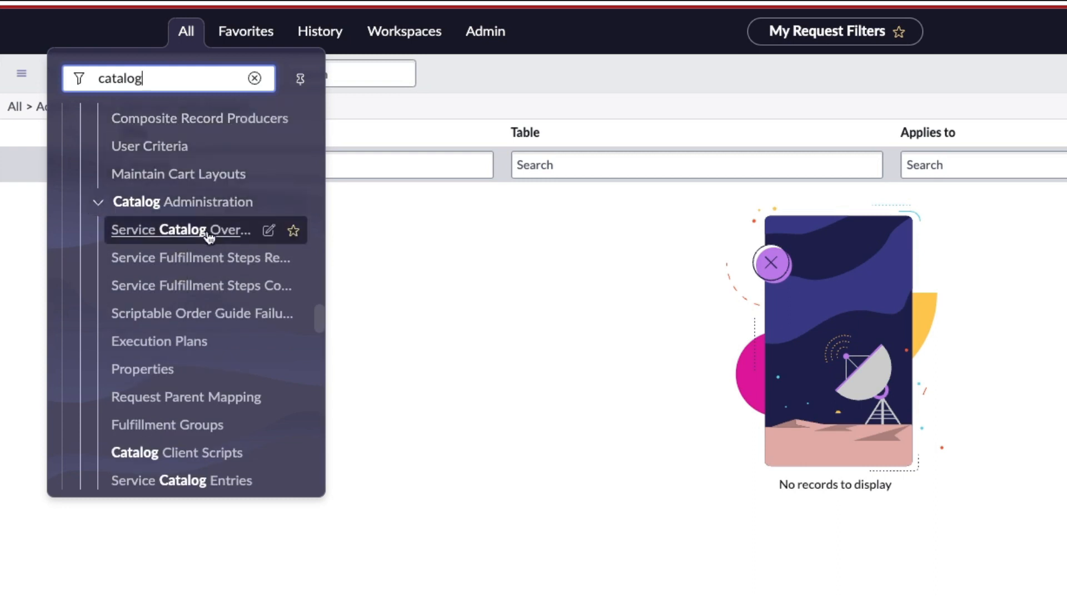
pyautogui.scroll(-3)
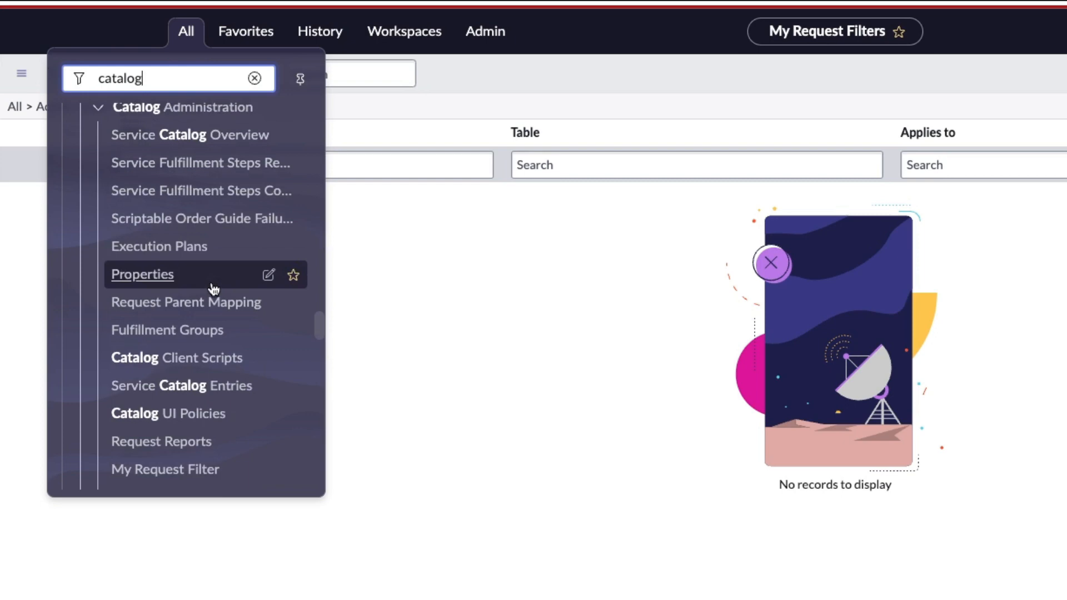
pyautogui.scroll(-3)
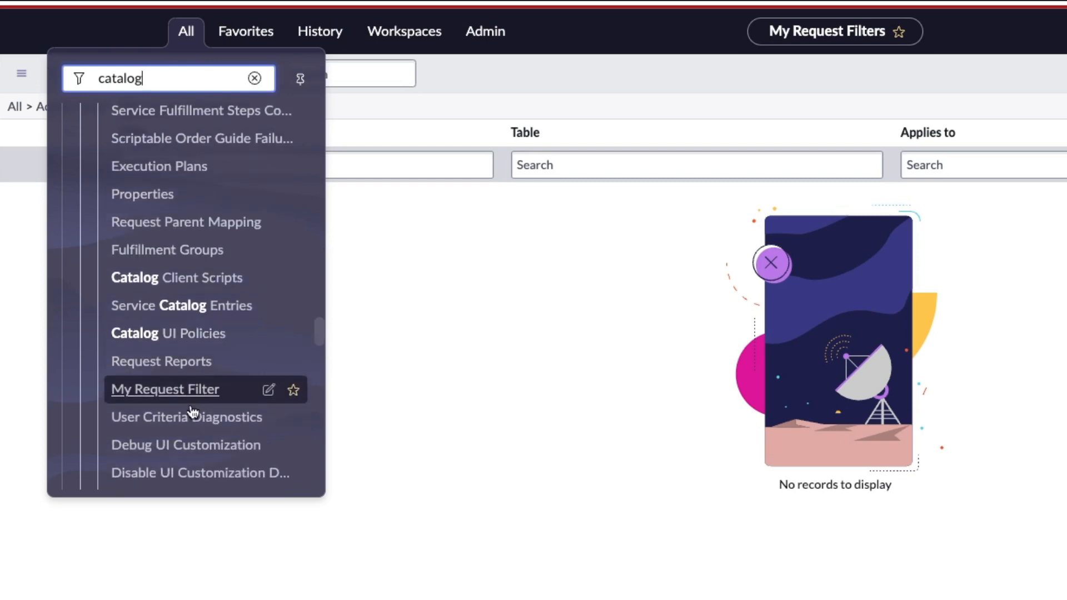
pyautogui.scroll(-3)
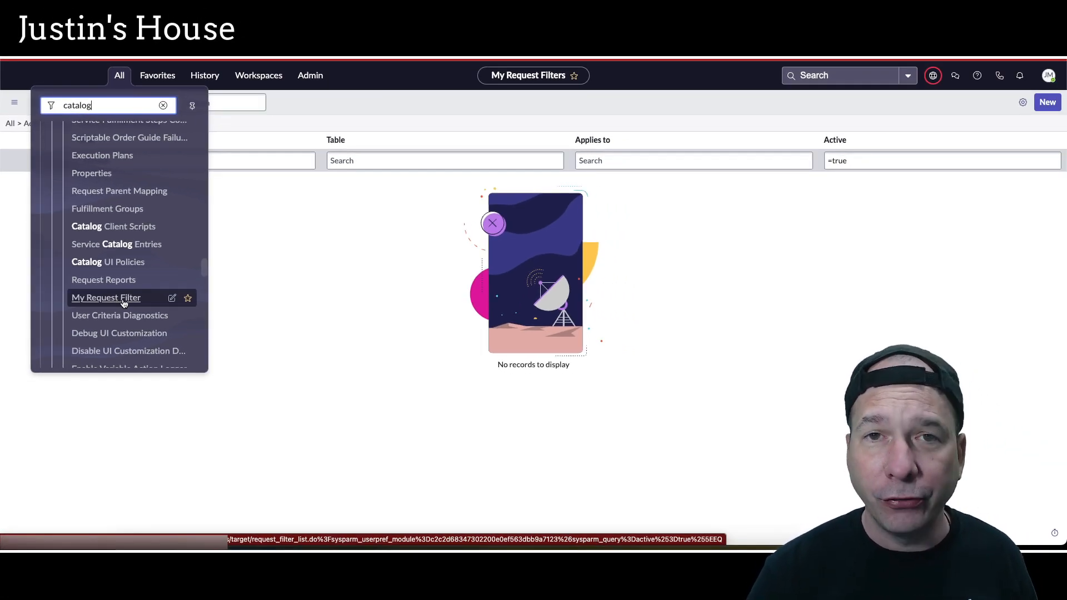
pyautogui.click(107, 298)
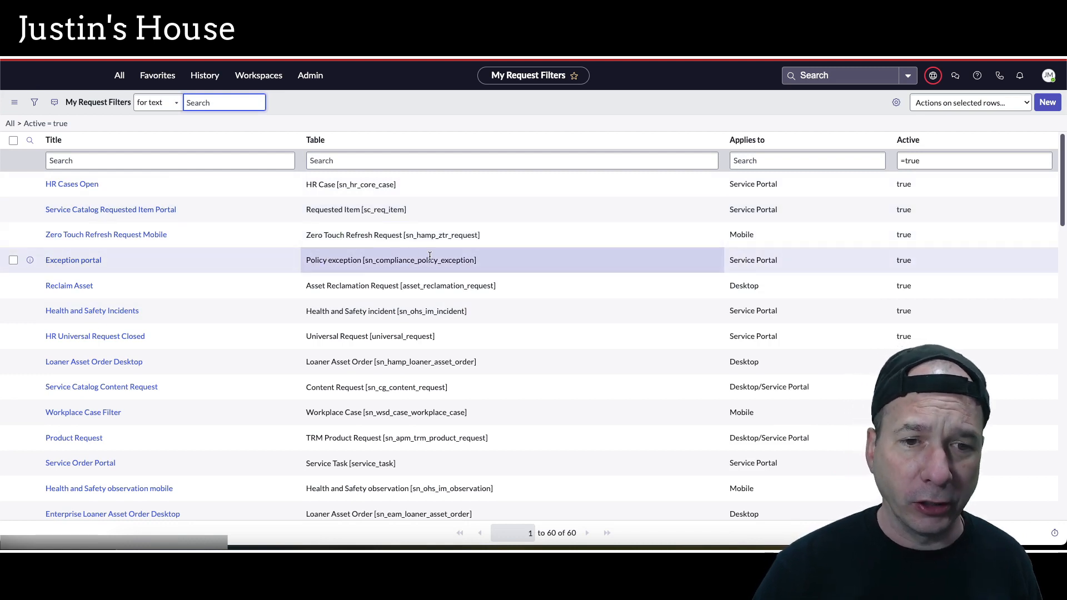
pyautogui.moveTo(379, 310)
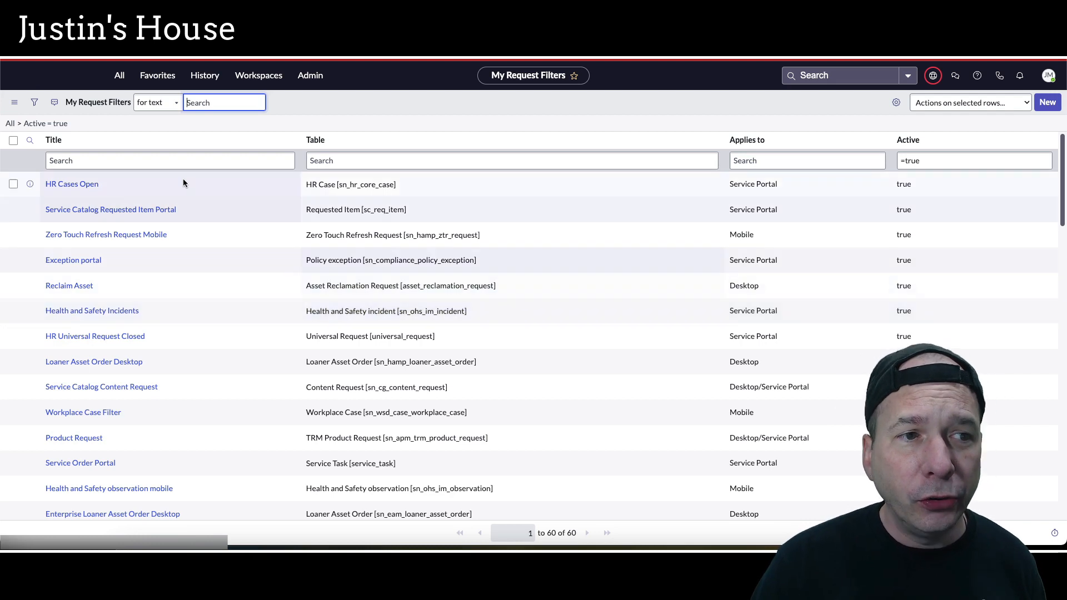
# Step: Search the filter list's Table and Title columns for *demand, finding no matching records
pyautogui.write('*dem')
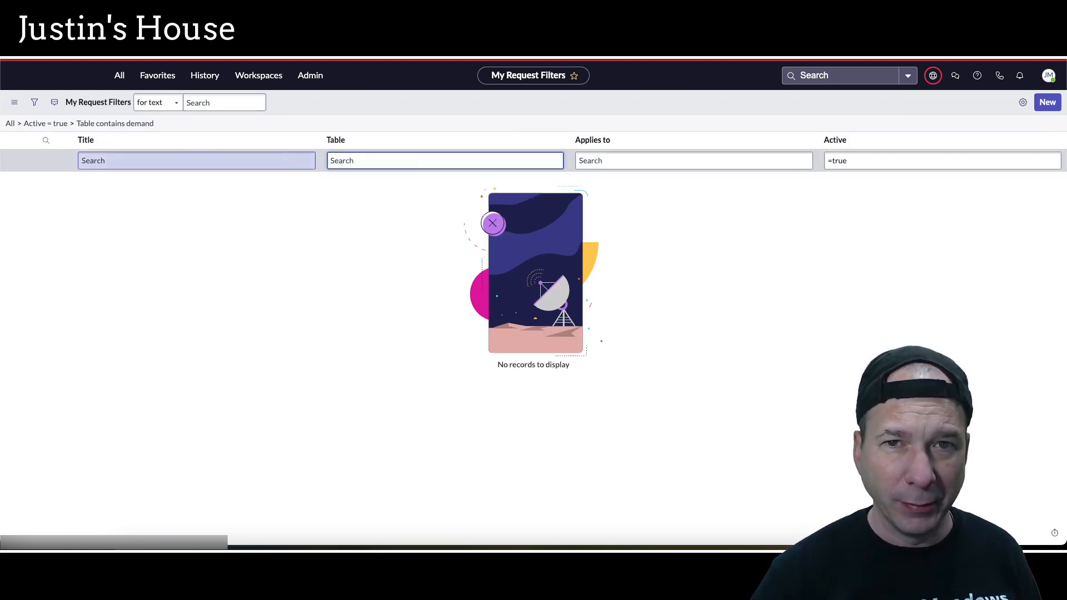
pyautogui.click(196, 160)
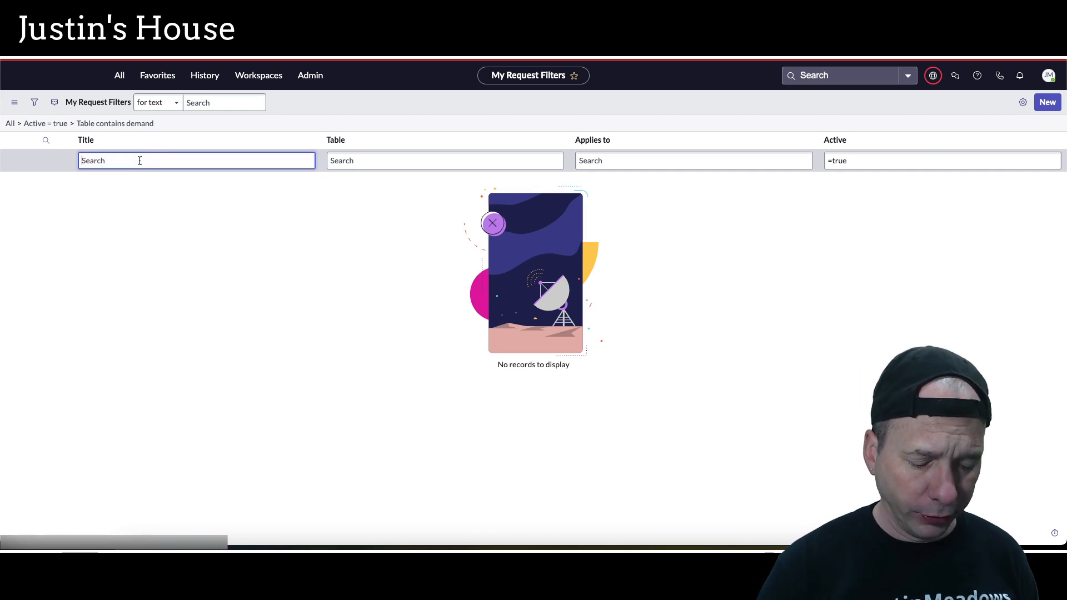
pyautogui.write('*demand')
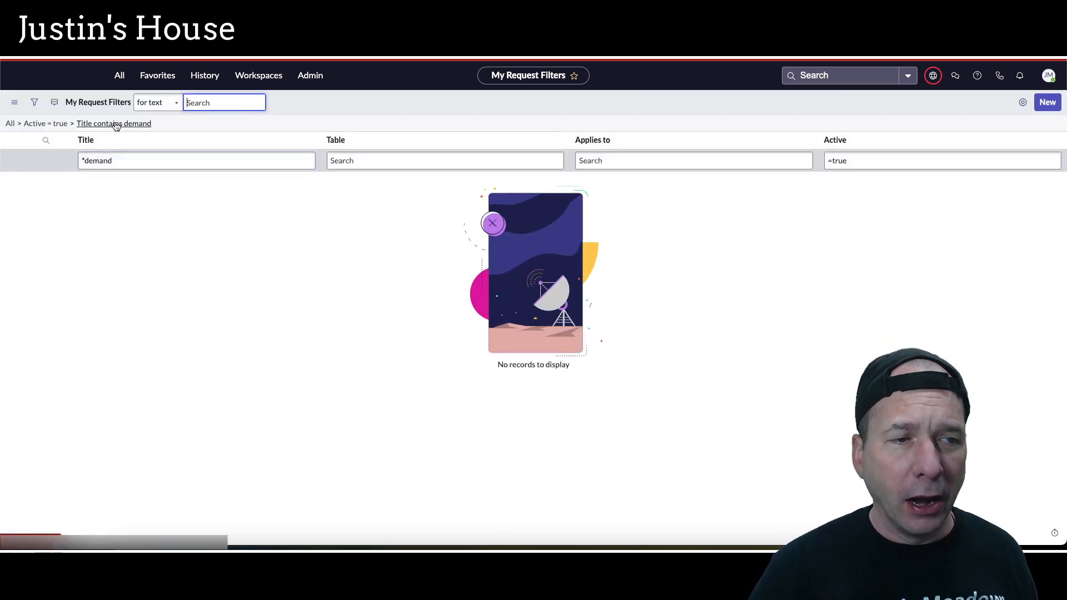
pyautogui.moveTo(21, 123)
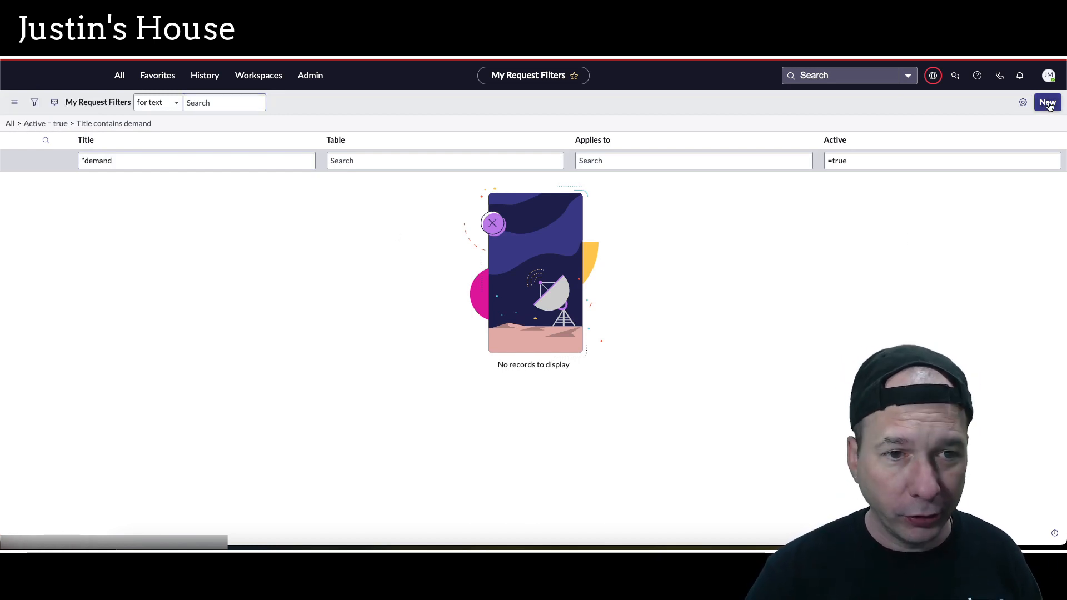
# Step: Start a new request filter titled 'My Demands' on the Demand [dmn_demand] table
pyautogui.click(1047, 102)
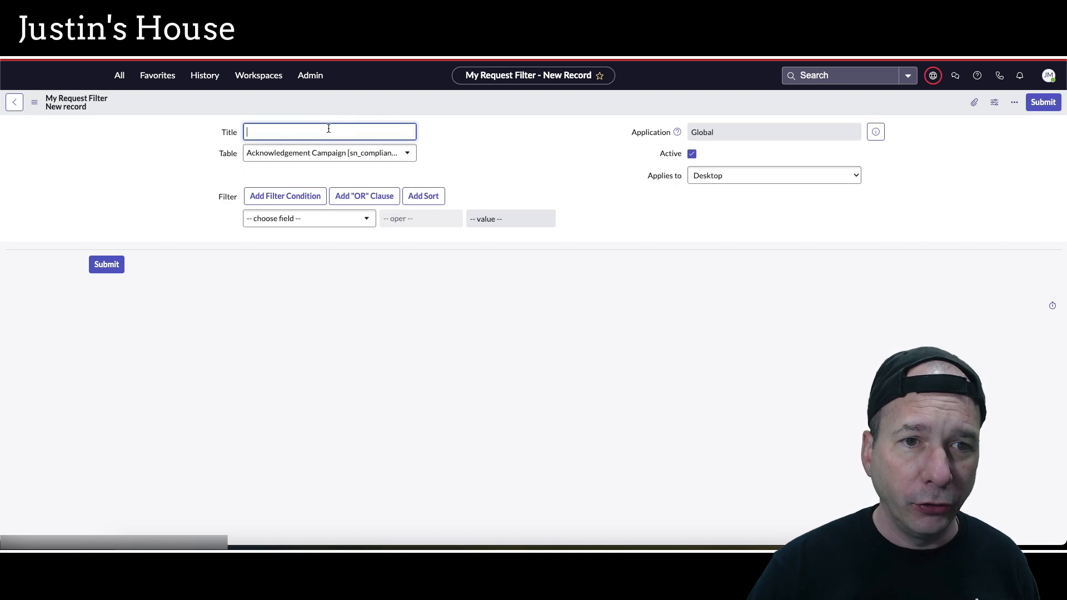
pyautogui.write('My Demands')
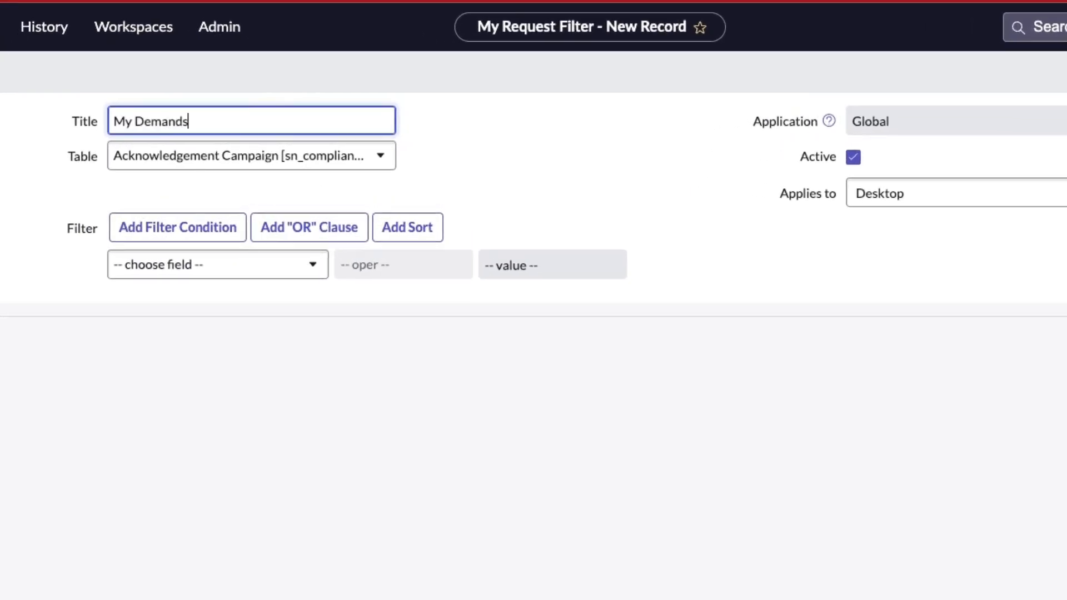
pyautogui.click(252, 155)
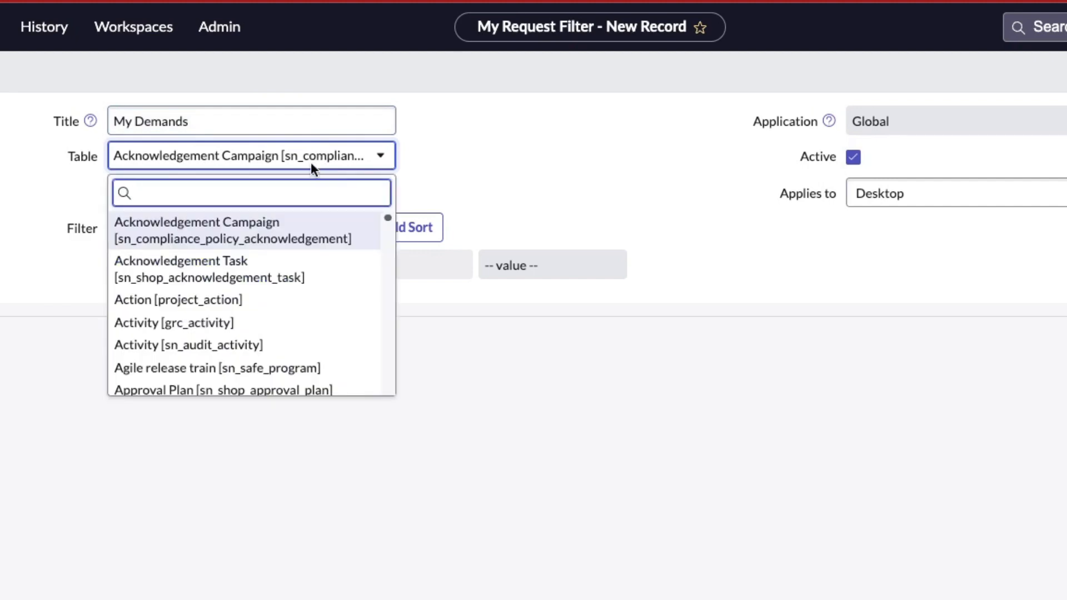
pyautogui.write('dmn_demand')
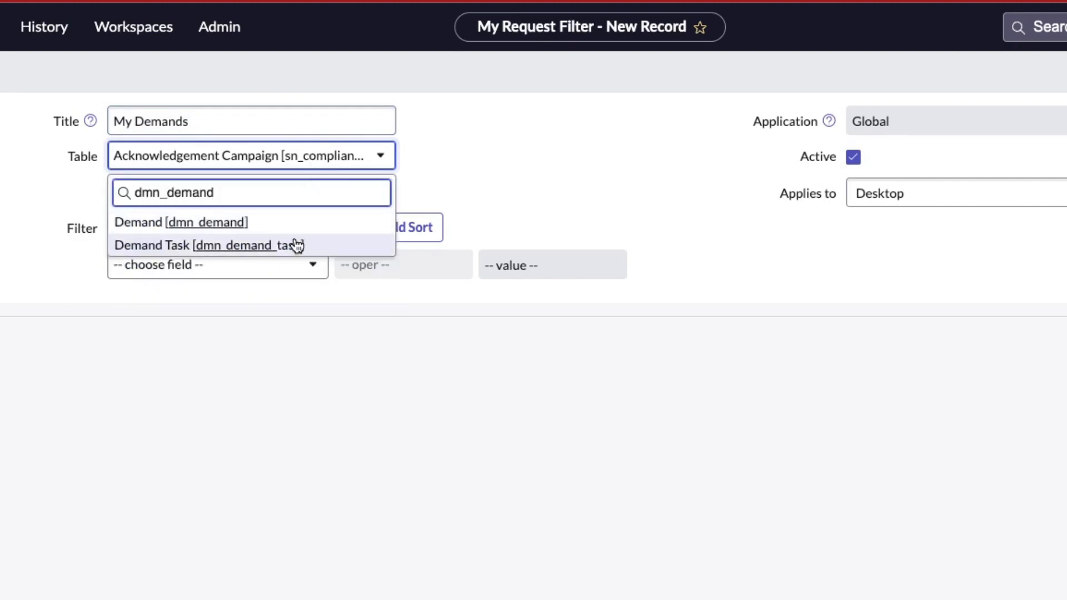
pyautogui.click(180, 223)
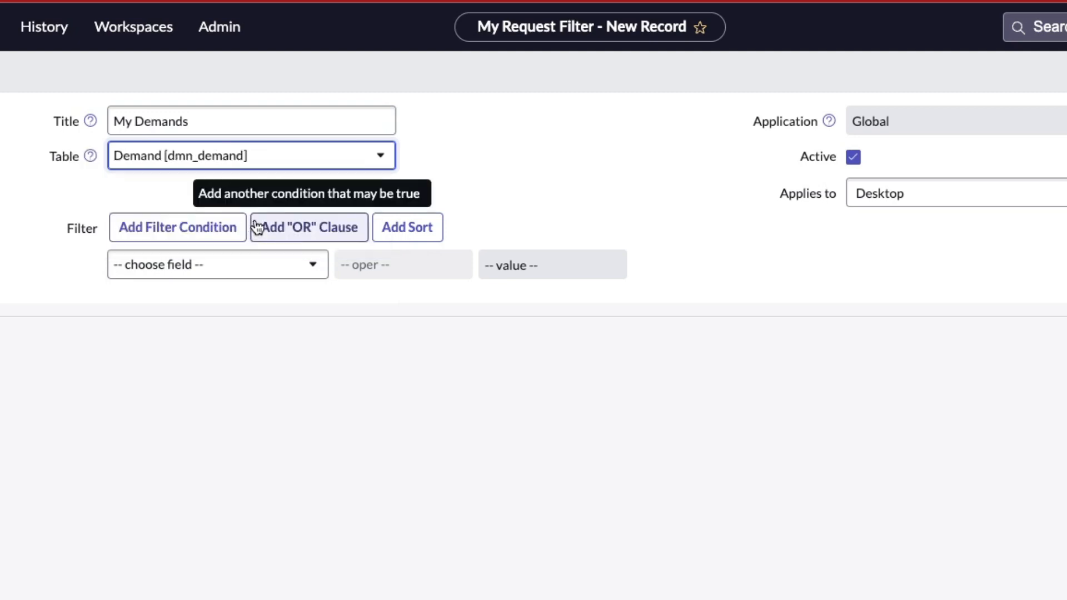
# Step: Set the filter to apply to Desktop/Service Portal
pyautogui.click(952, 193)
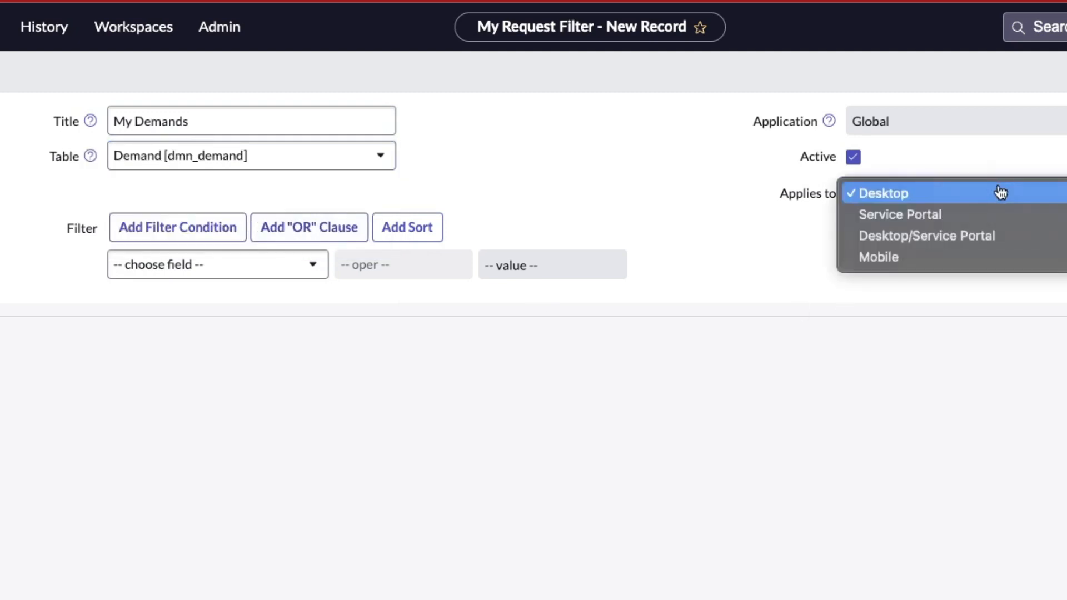
pyautogui.click(881, 193)
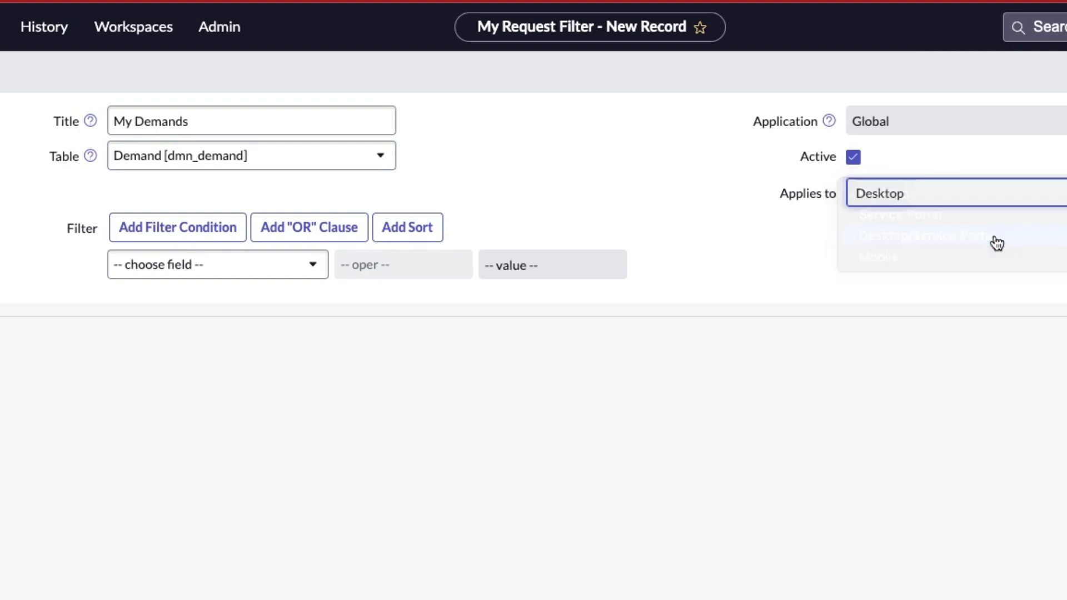
pyautogui.click(922, 235)
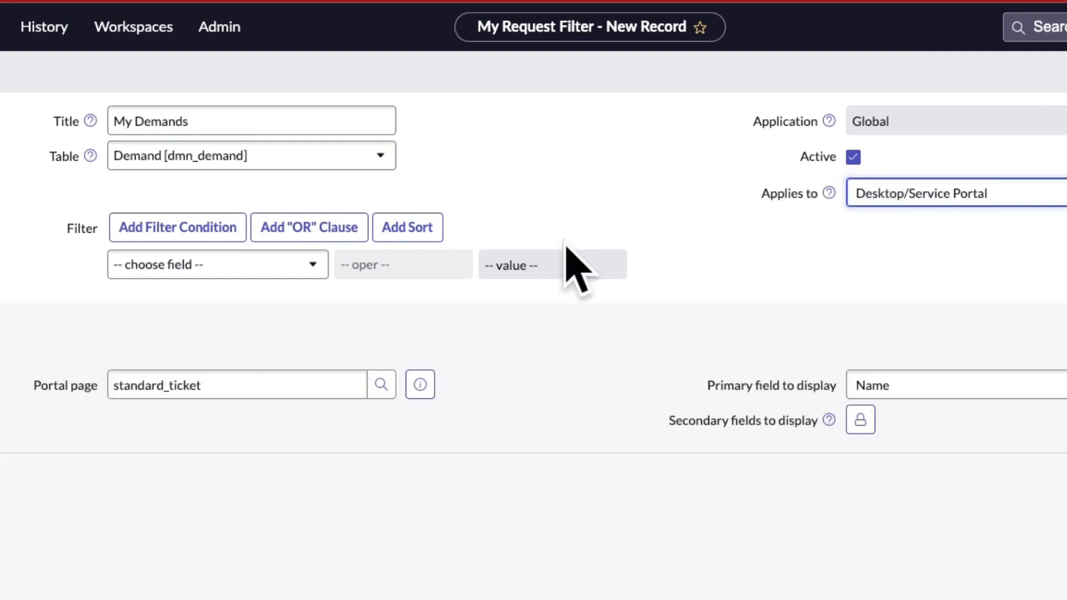
# Step: Add the condition 'Submitted by is (dynamic) Me' to the My Demands filter
pyautogui.click(217, 264)
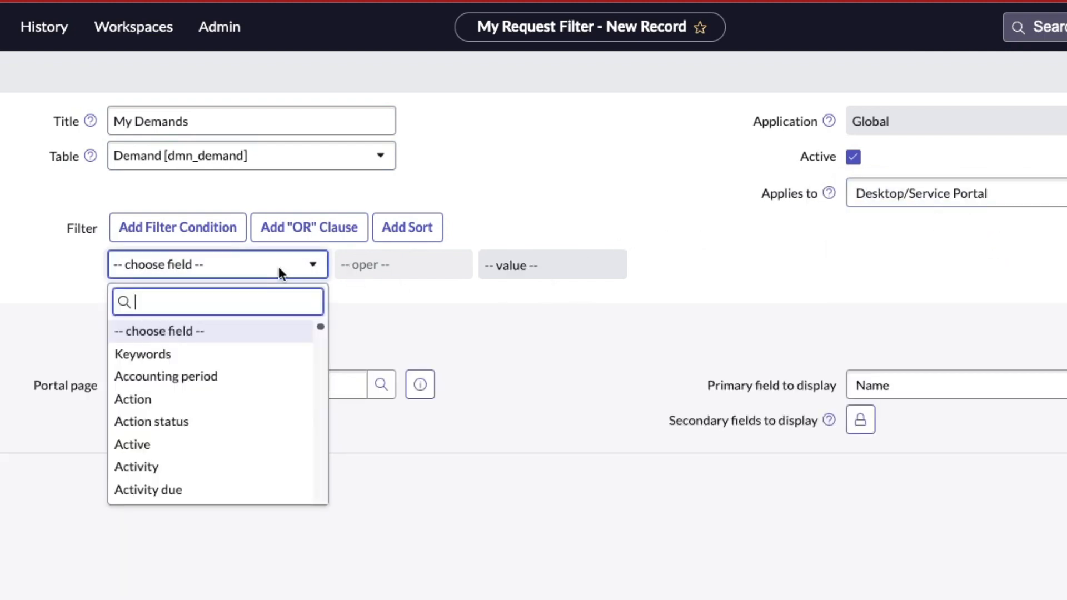
pyautogui.write('sub')
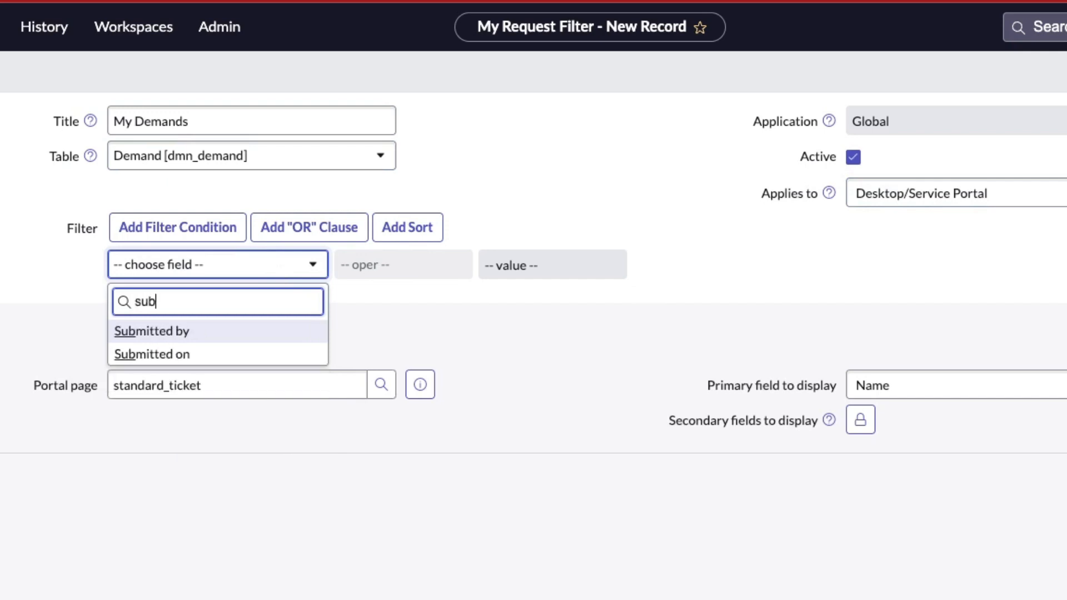
pyautogui.click(153, 331)
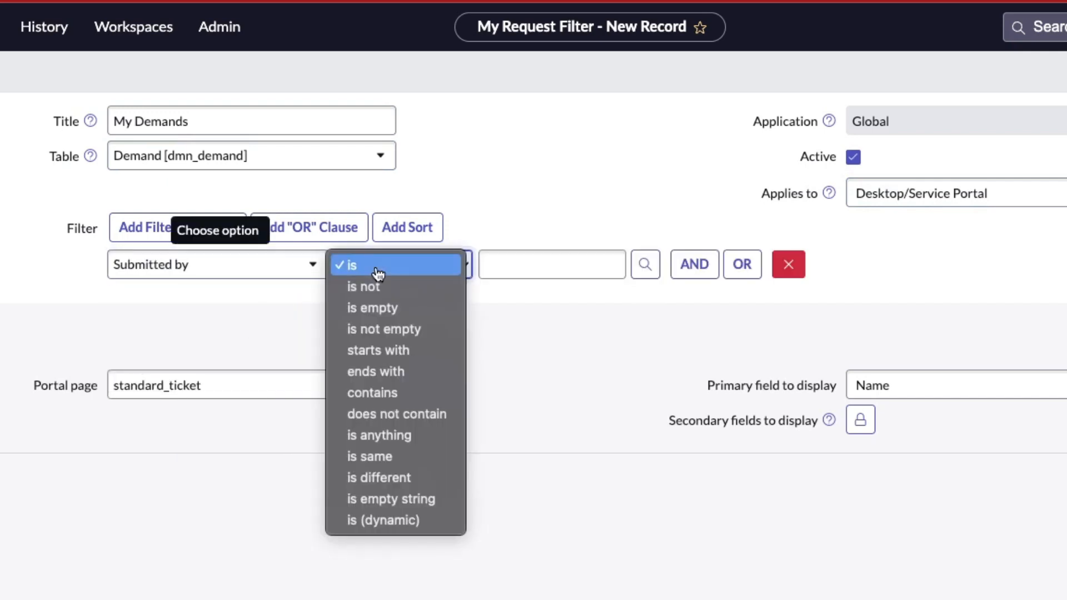
pyautogui.click(401, 520)
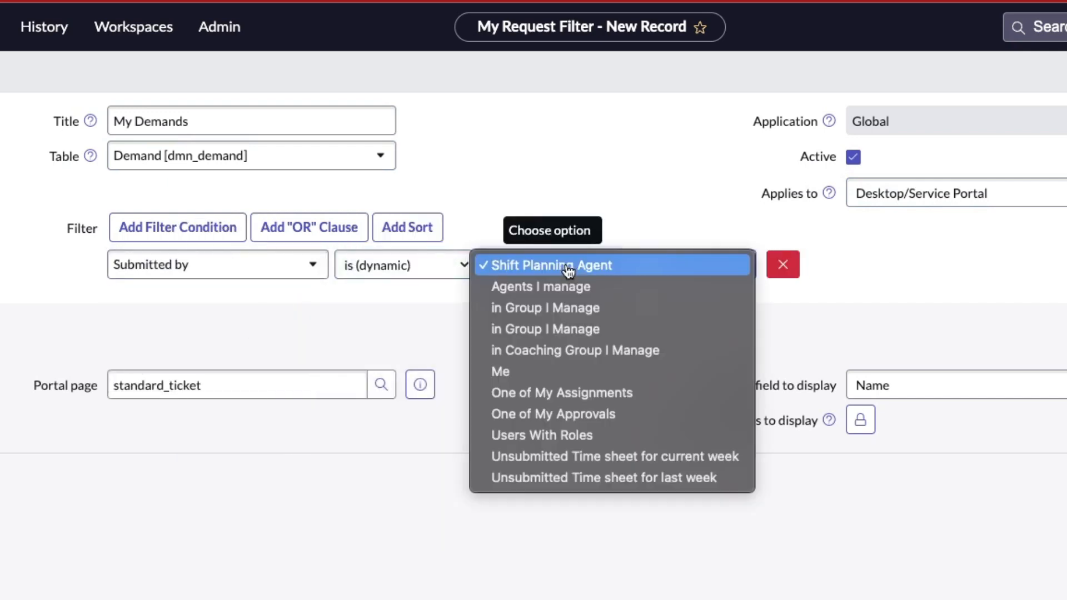
pyautogui.moveTo(567, 372)
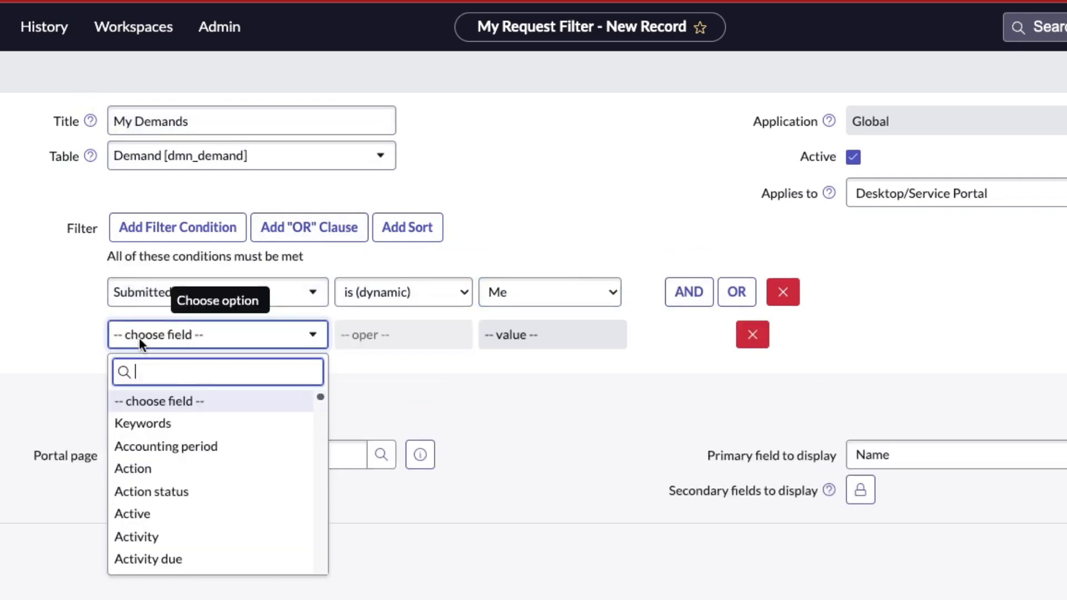
# Step: Begin a second AND condition on Demand, searching its fields for state
pyautogui.write('demand')
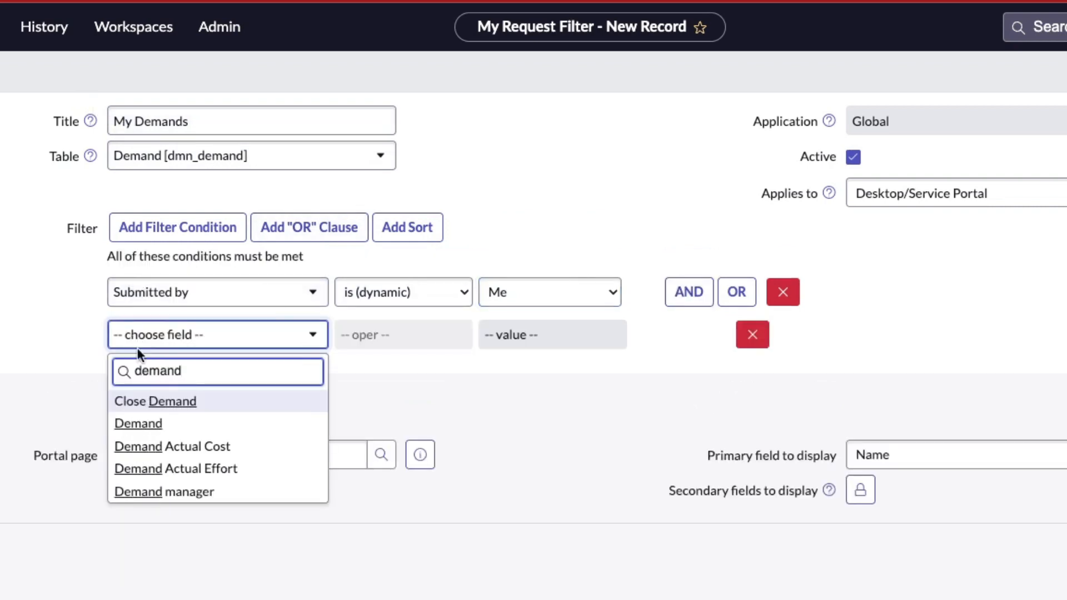
pyautogui.moveTo(138, 423)
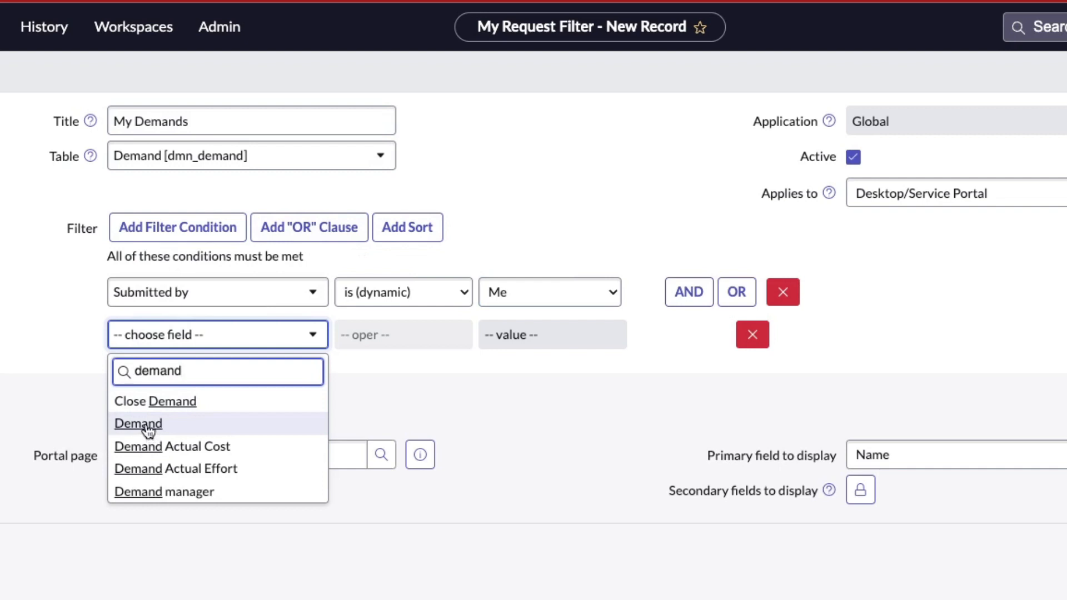
pyautogui.click(137, 423)
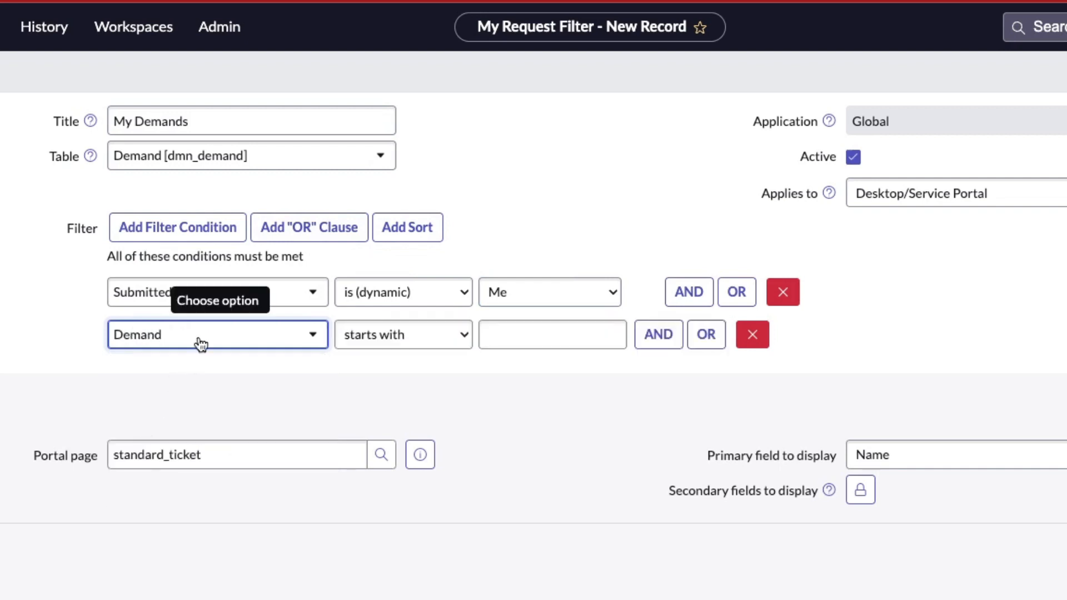
pyautogui.write('stae')
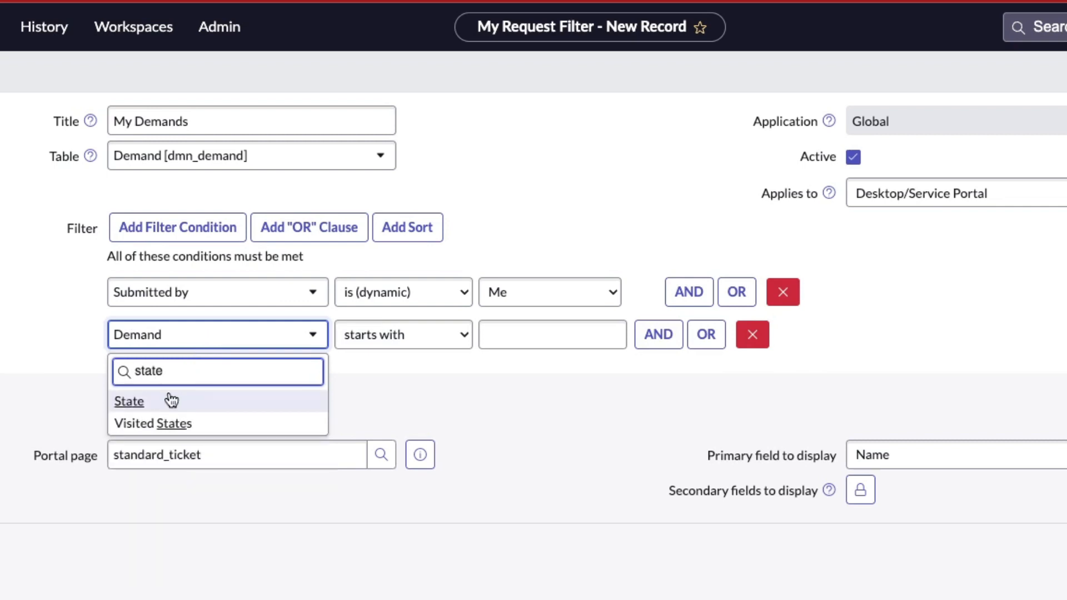
# Step: Set the second condition to 'State is one of' the open states like Qualified and Incomplete, and submit
pyautogui.click(129, 401)
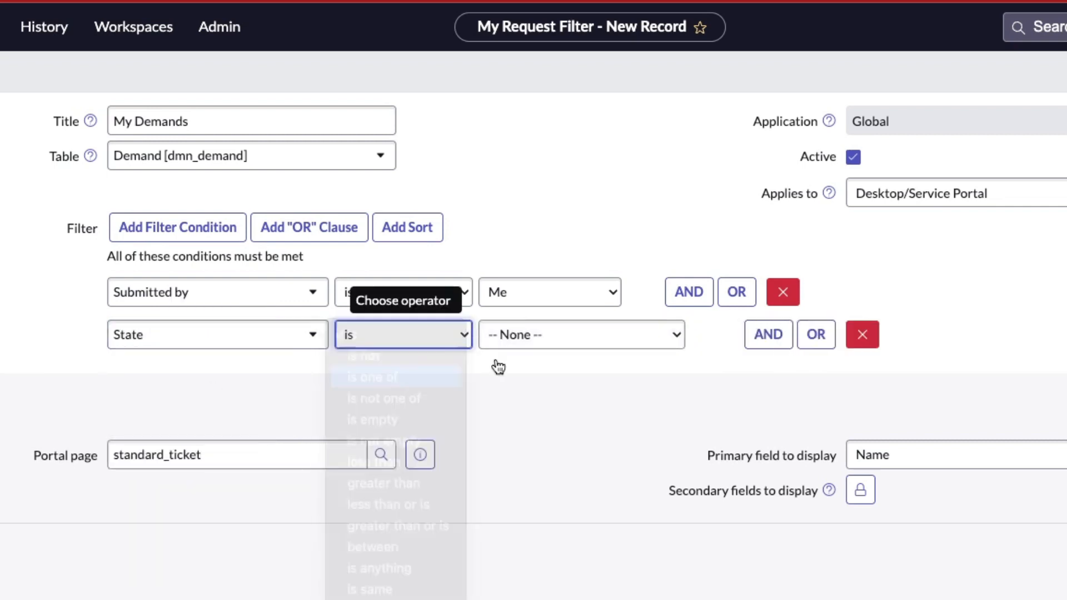
pyautogui.rightClick(538, 345)
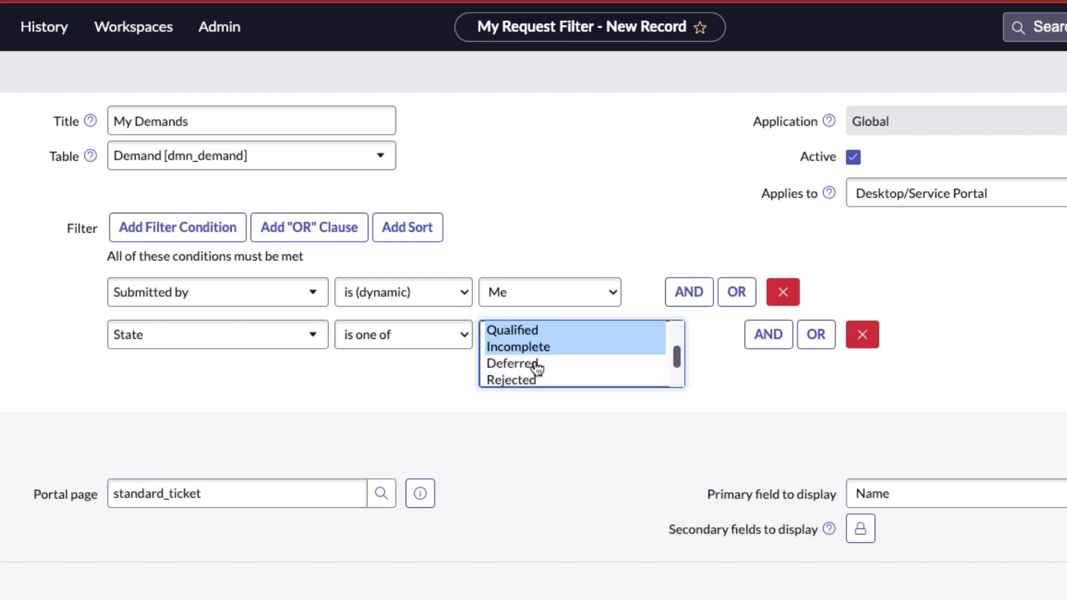
pyautogui.scroll(-3)
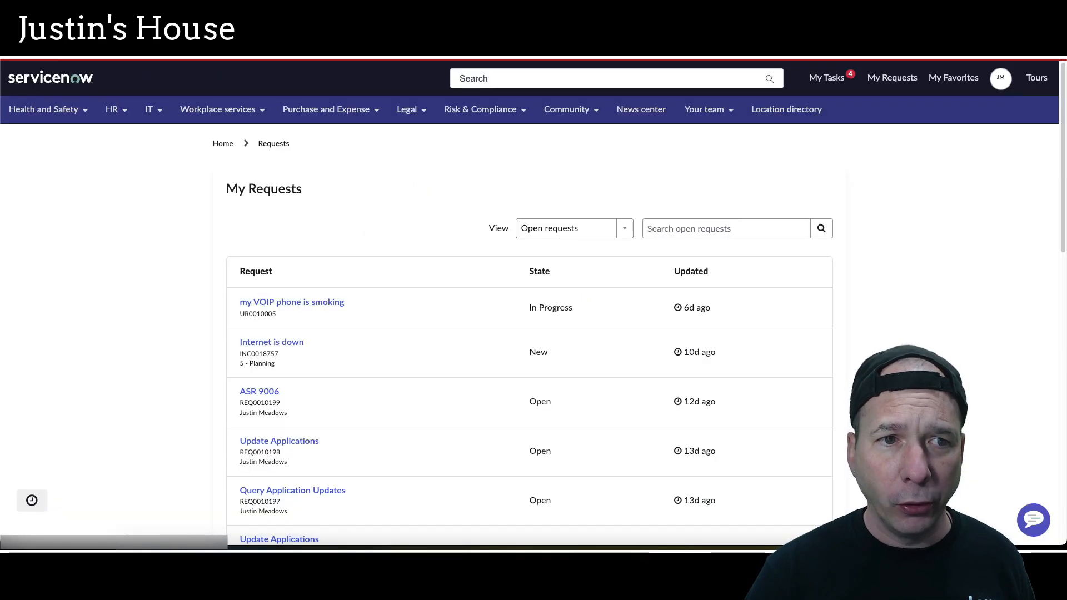
# Step: Return to Employee Center My Requests and confirm DMND demand entries now appear
pyautogui.click(50, 76)
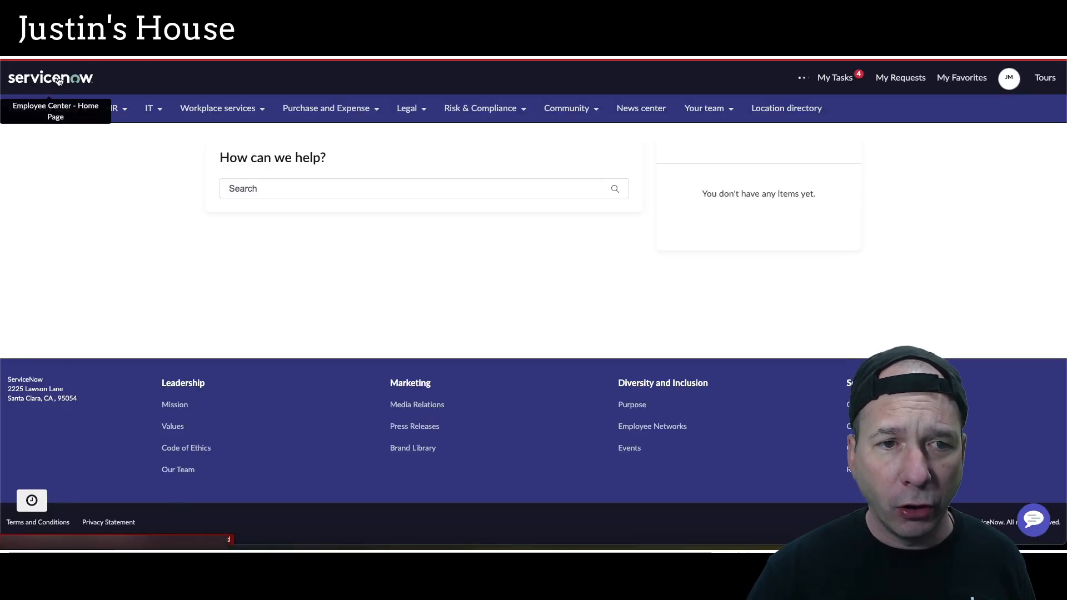
pyautogui.click(50, 76)
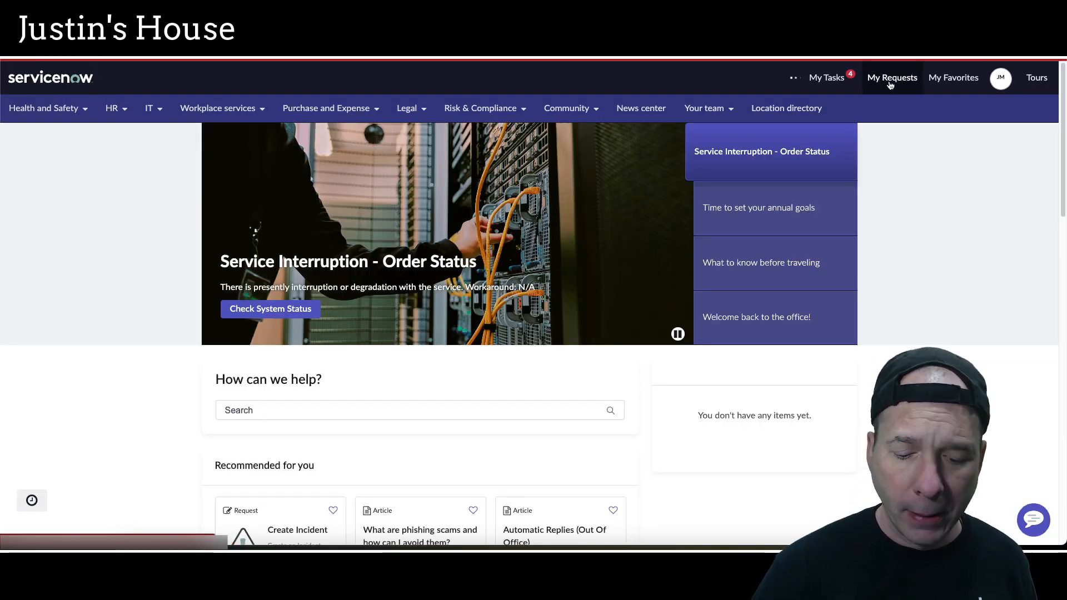
pyautogui.click(892, 78)
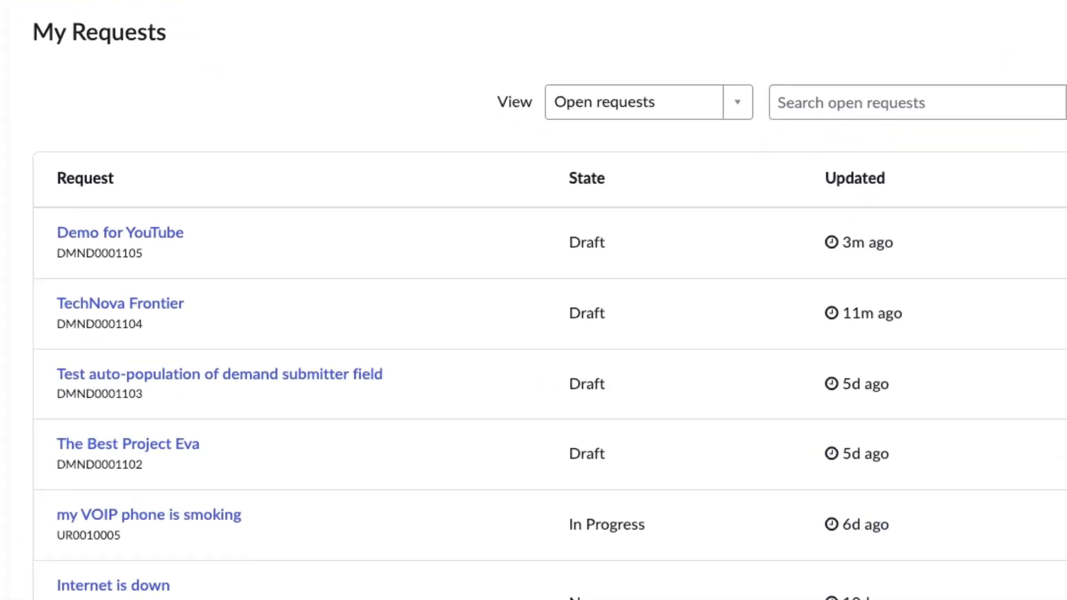
pyautogui.scroll(-3)
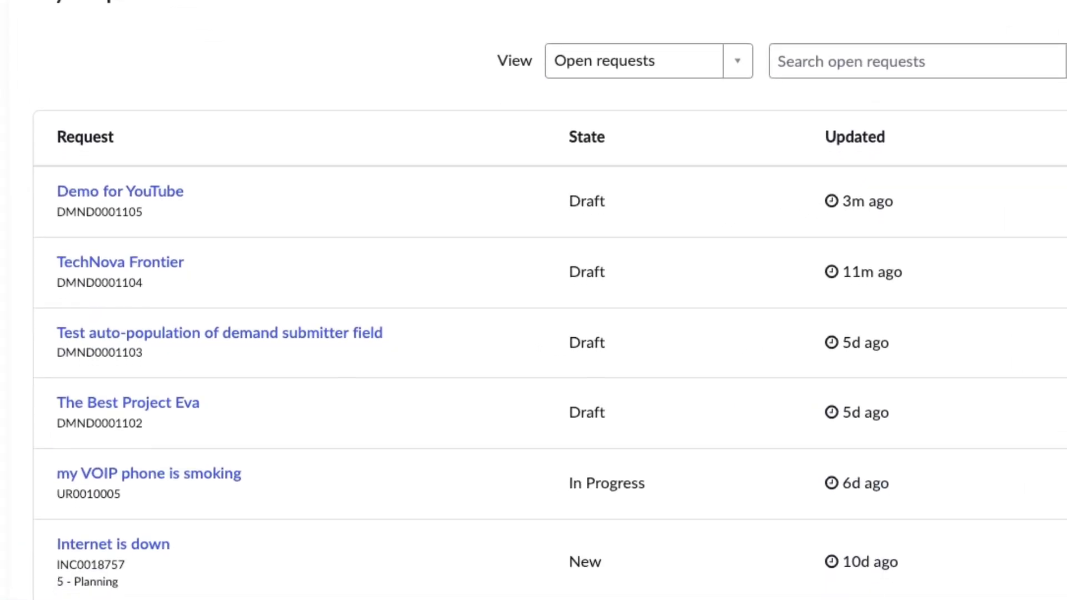
pyautogui.click(119, 191)
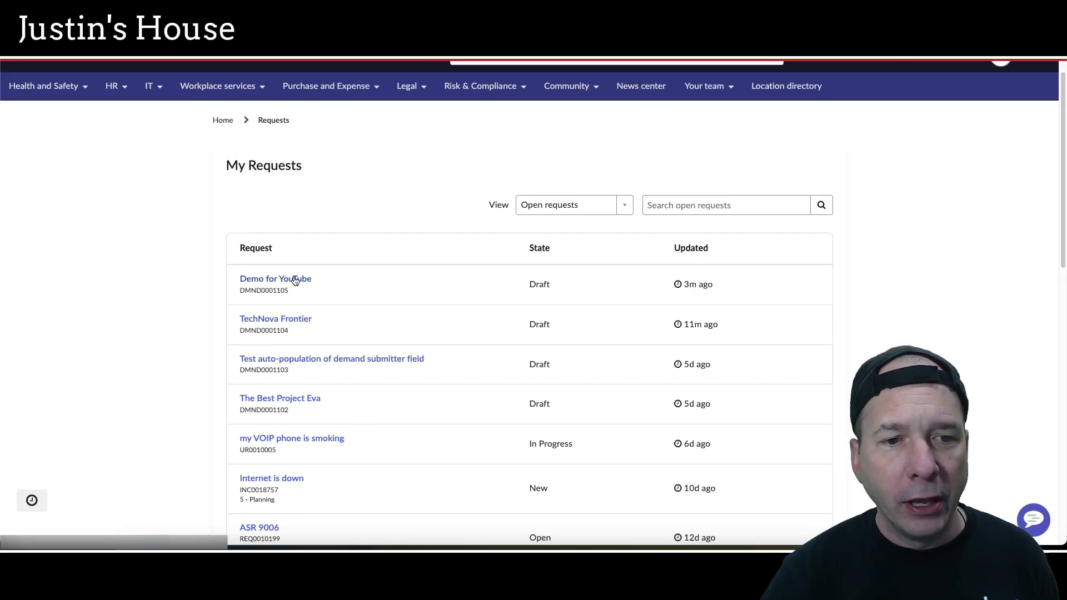
# Step: Open the Demo for YouTube demand DMND0001105 from My Requests
pyautogui.click(274, 278)
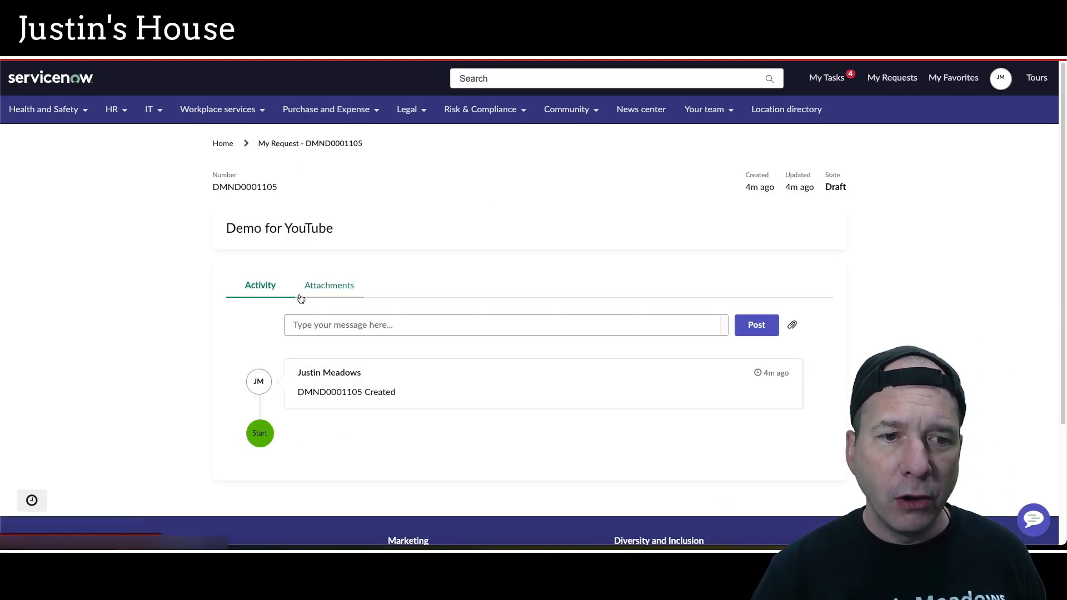